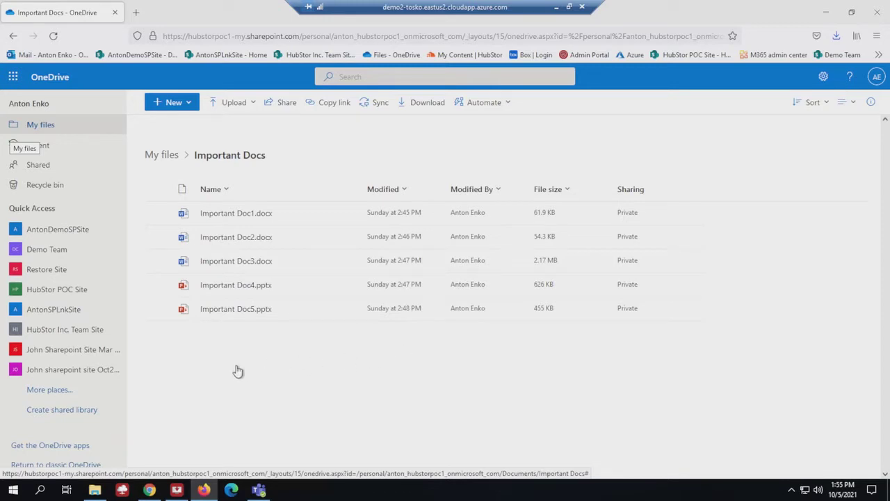
{"action": "mouse_move", "coordinate": [242, 225]}
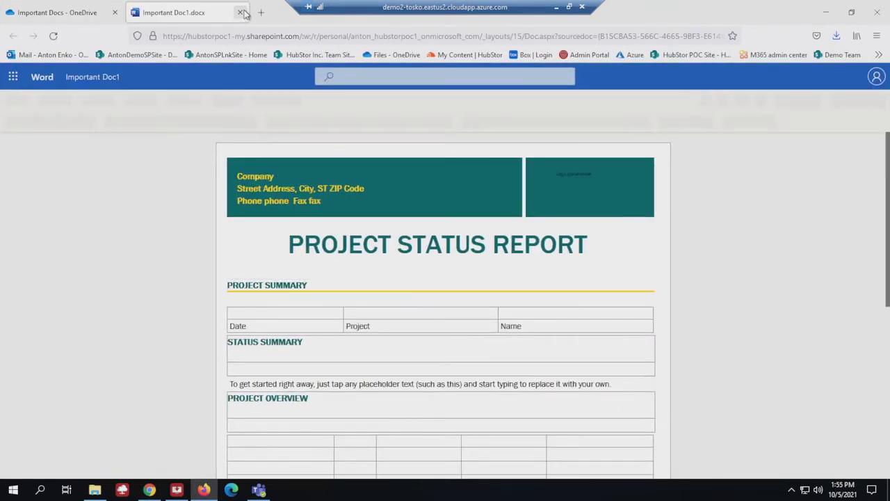
Step: Close the open document tabs, including the encrypted Important Doc1, to return to the console
{"action": "left_click", "coordinate": [242, 13]}
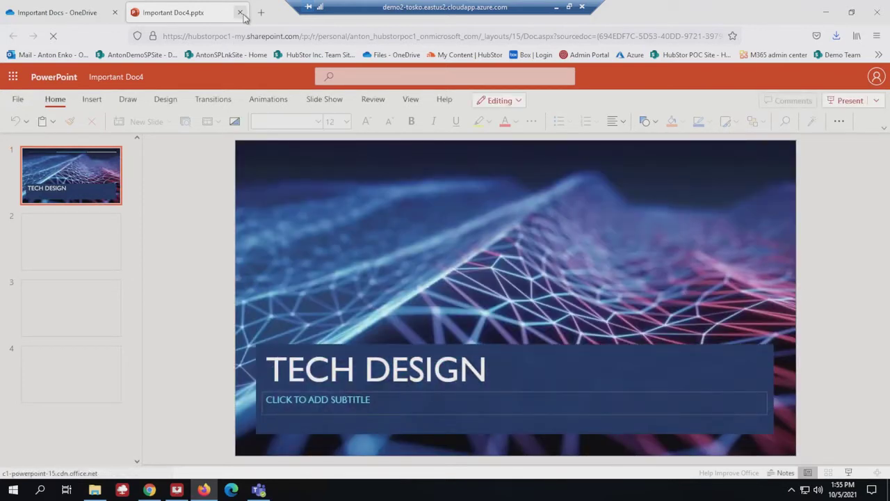
{"action": "left_click", "coordinate": [241, 12]}
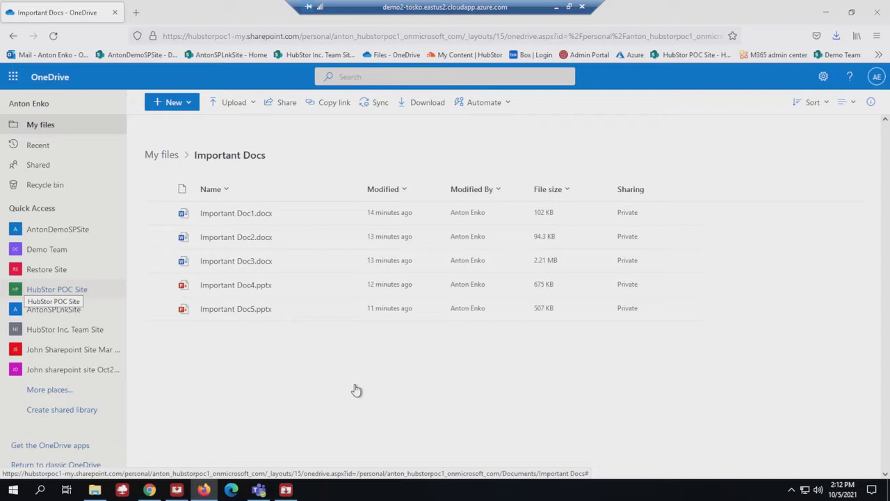
{"action": "mouse_move", "coordinate": [263, 214]}
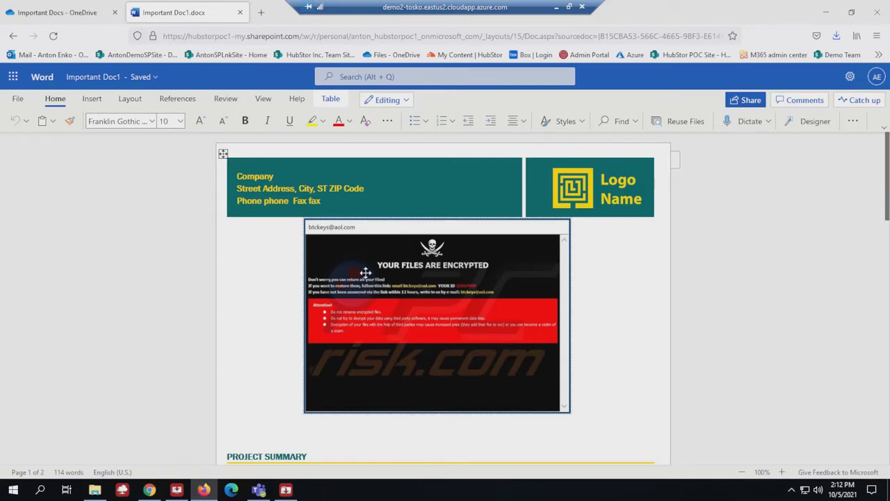
{"action": "mouse_move", "coordinate": [382, 311]}
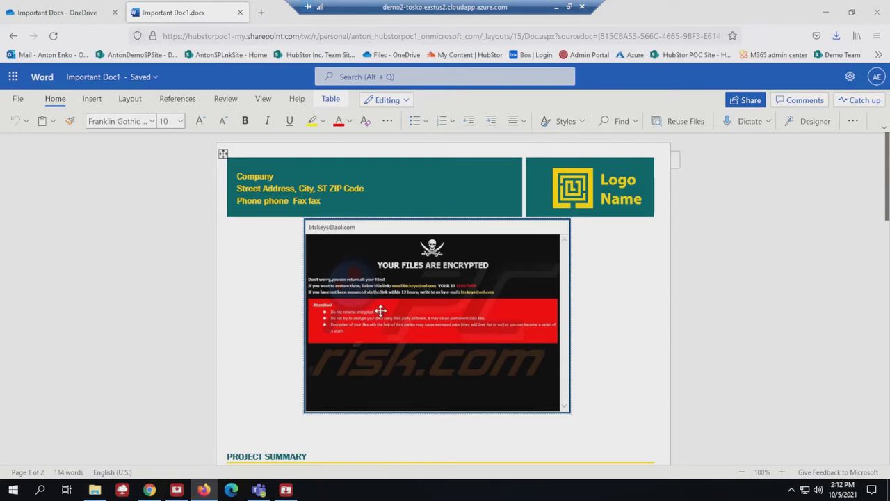
{"action": "mouse_move", "coordinate": [358, 298]}
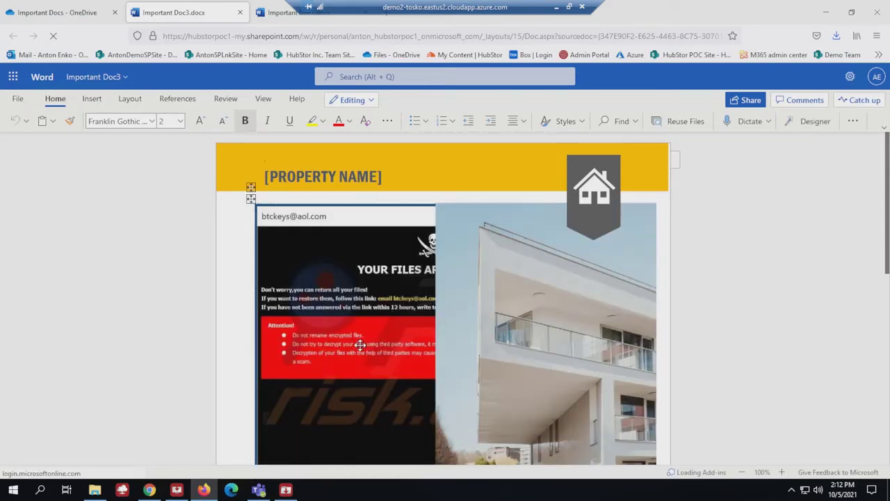
{"action": "left_click", "coordinate": [59, 12]}
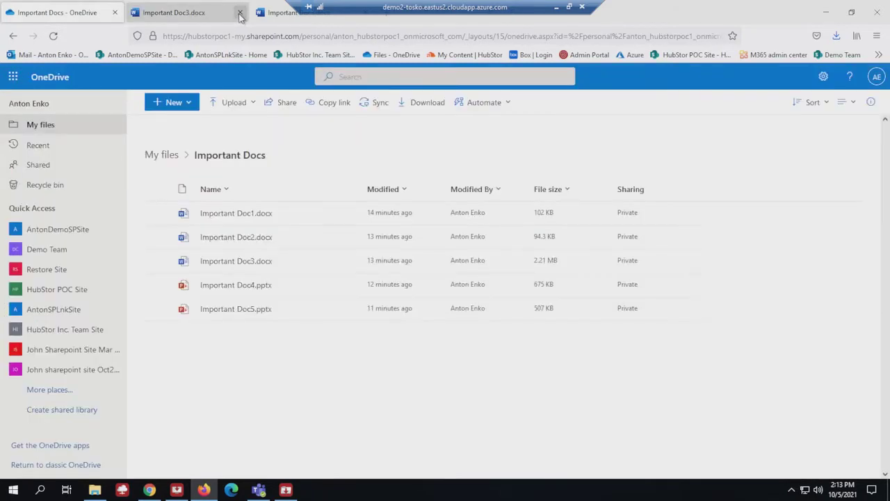
{"action": "left_click", "coordinate": [239, 13]}
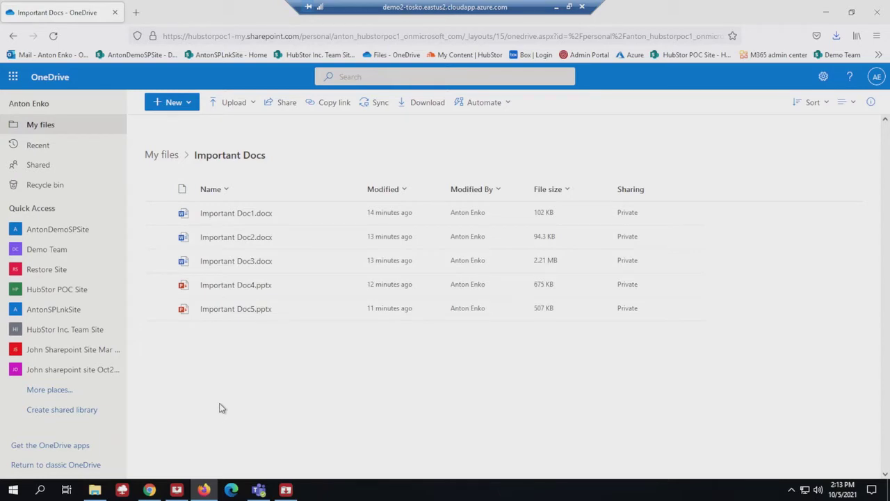
{"action": "left_click", "coordinate": [39, 8]}
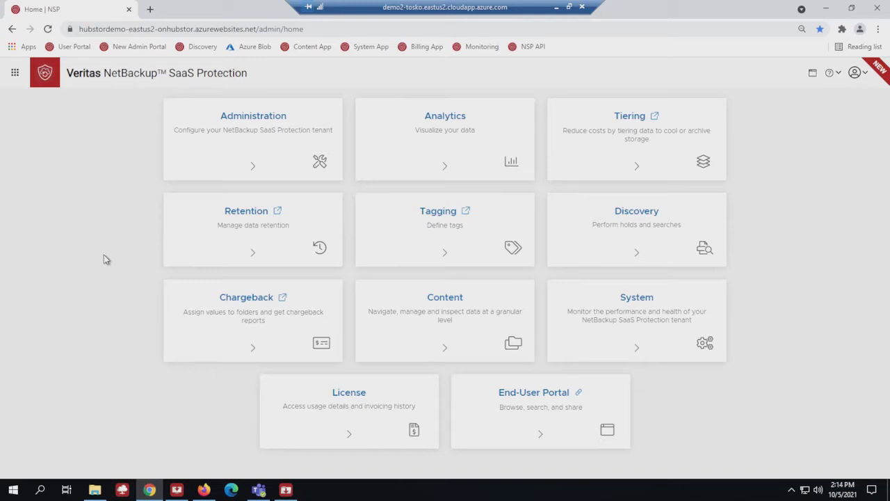
{"action": "mouse_move", "coordinate": [110, 267]}
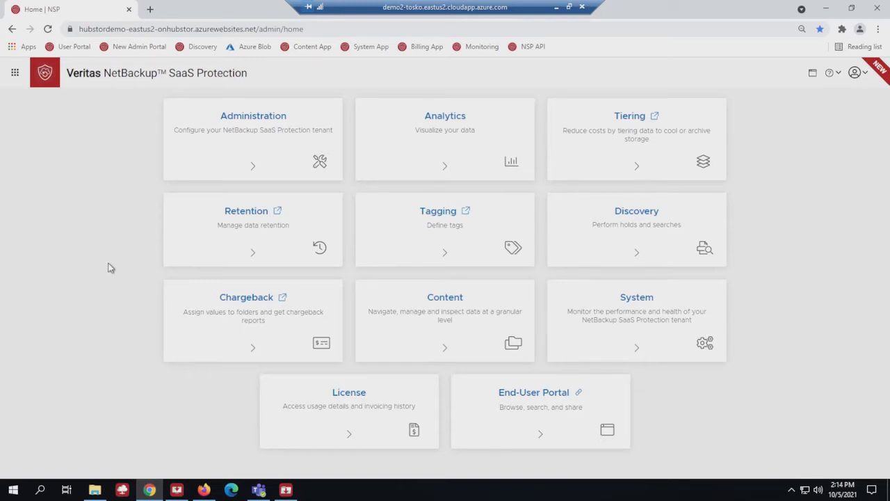
{"action": "mouse_move", "coordinate": [448, 304]}
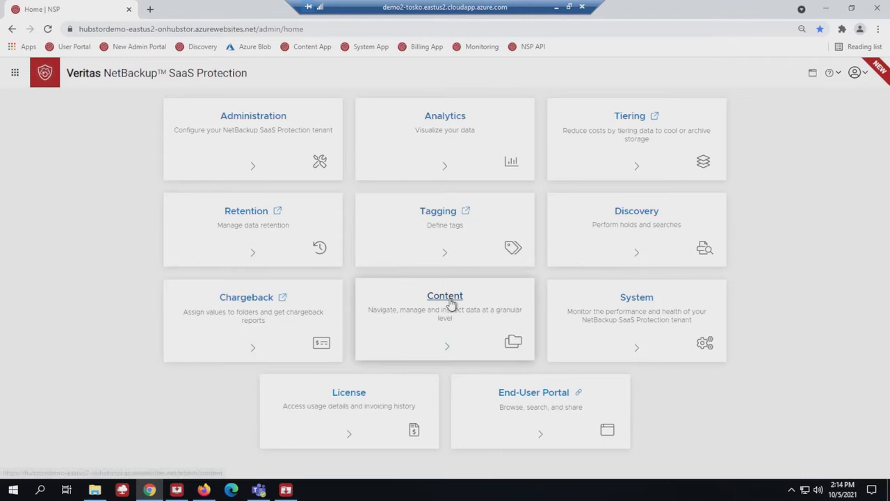
Step: Enter the Content area listing the Tosko Box Connector folder
{"action": "left_click", "coordinate": [446, 295]}
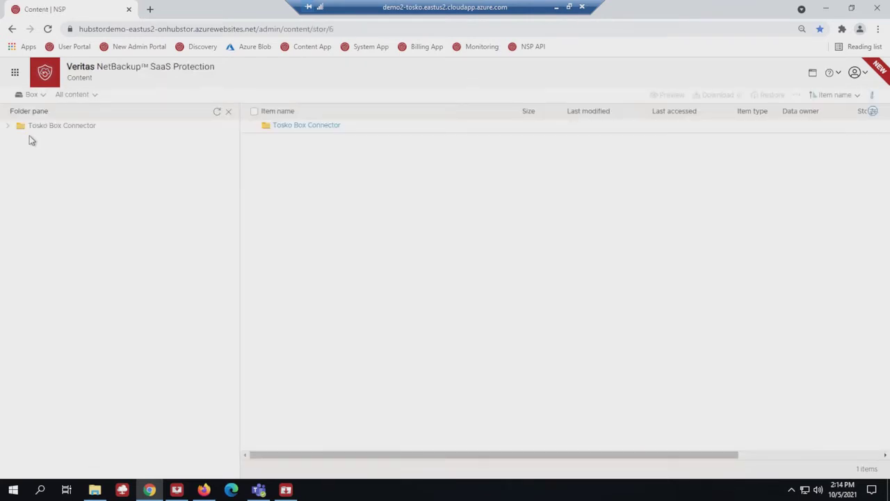
Step: Select the SharePoint-ODB source and expand Tosko NSP ODB Connector to list personal OneDrive sites
{"action": "left_click", "coordinate": [30, 95]}
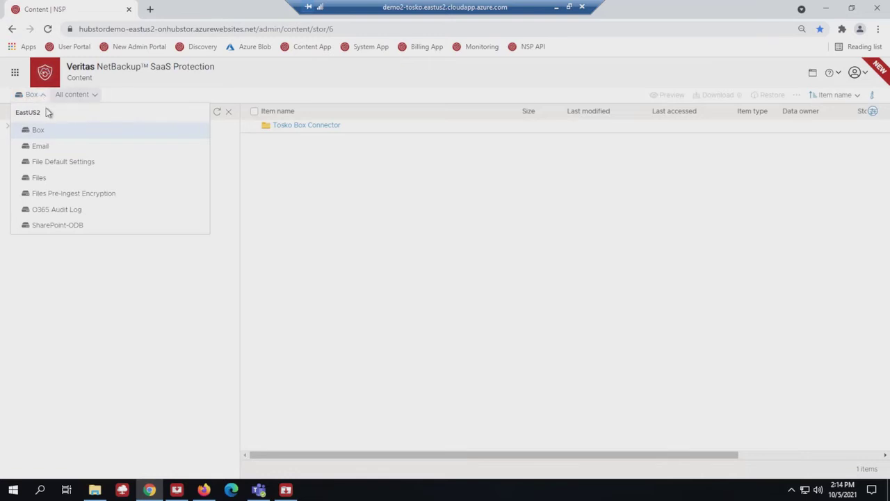
{"action": "mouse_move", "coordinate": [25, 124]}
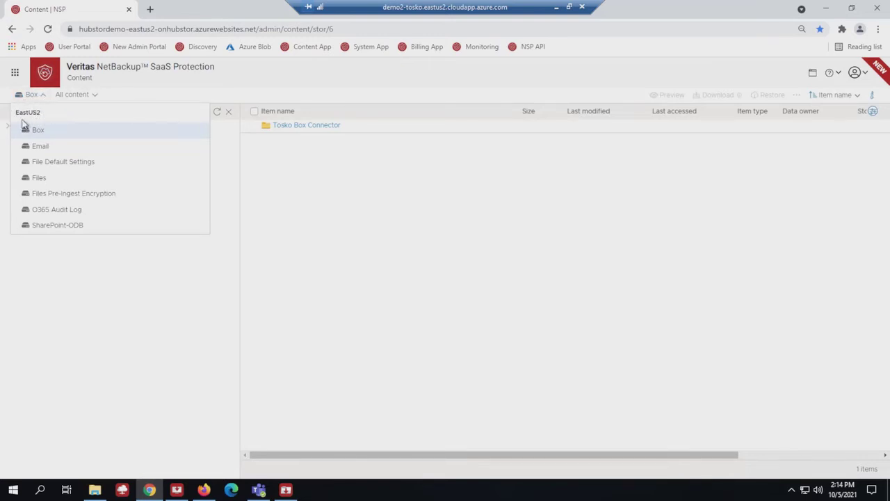
{"action": "mouse_move", "coordinate": [44, 131]}
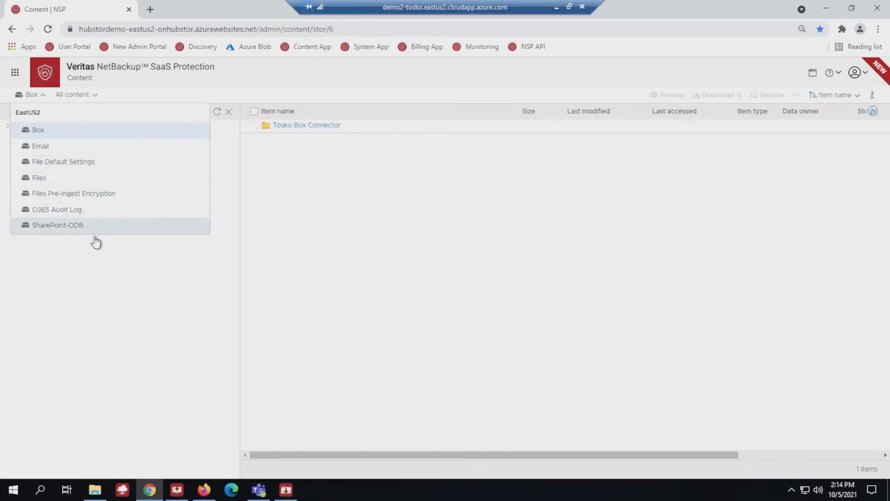
{"action": "mouse_move", "coordinate": [52, 232]}
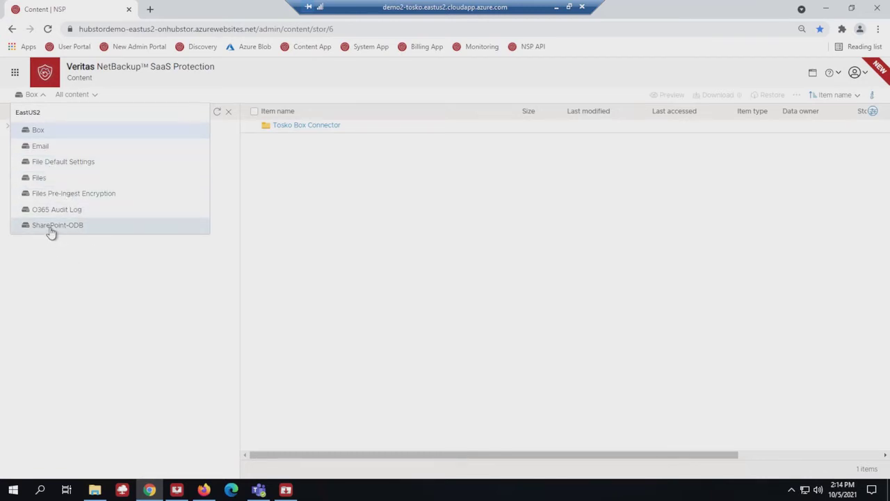
{"action": "left_click", "coordinate": [59, 225]}
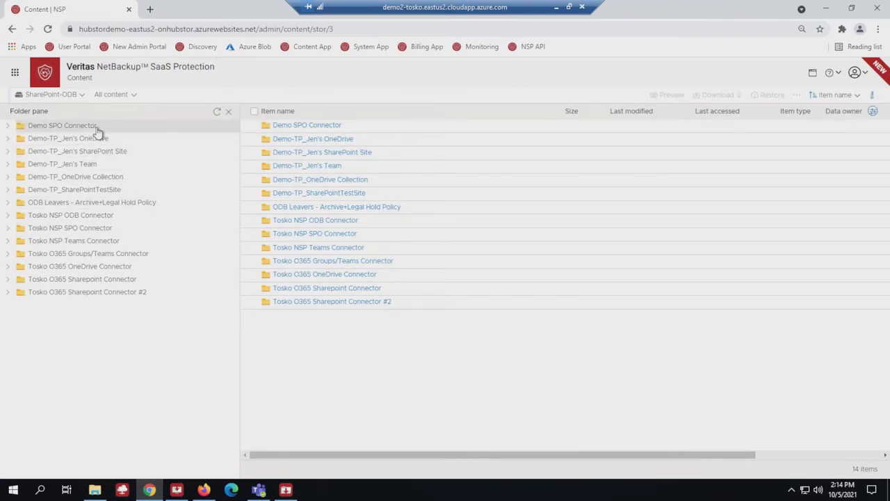
{"action": "mouse_move", "coordinate": [120, 192]}
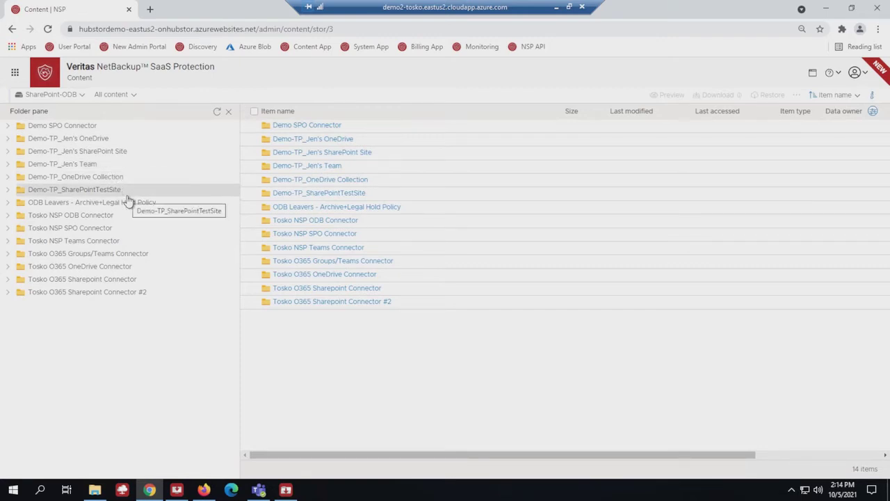
{"action": "mouse_move", "coordinate": [125, 229]}
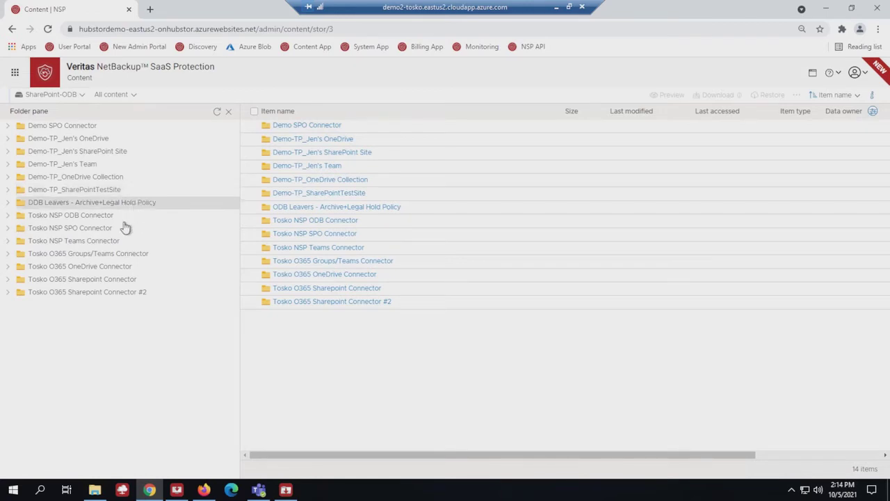
{"action": "mouse_move", "coordinate": [70, 214]}
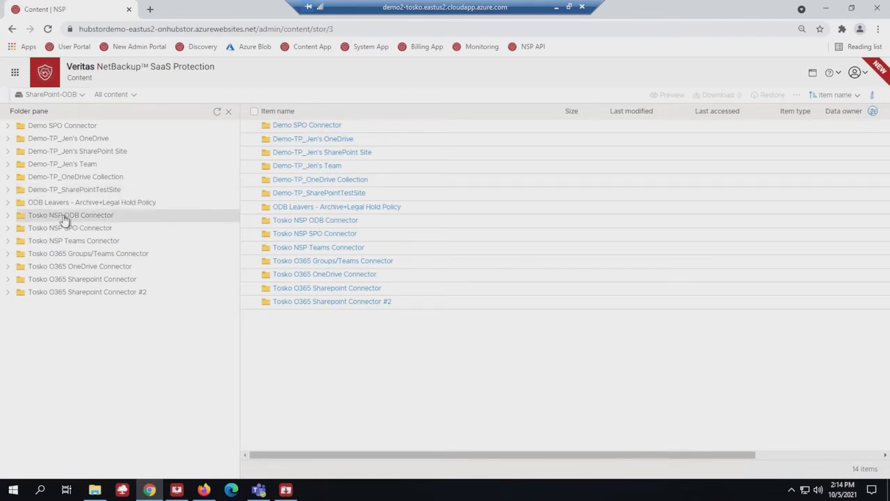
{"action": "left_click", "coordinate": [9, 214]}
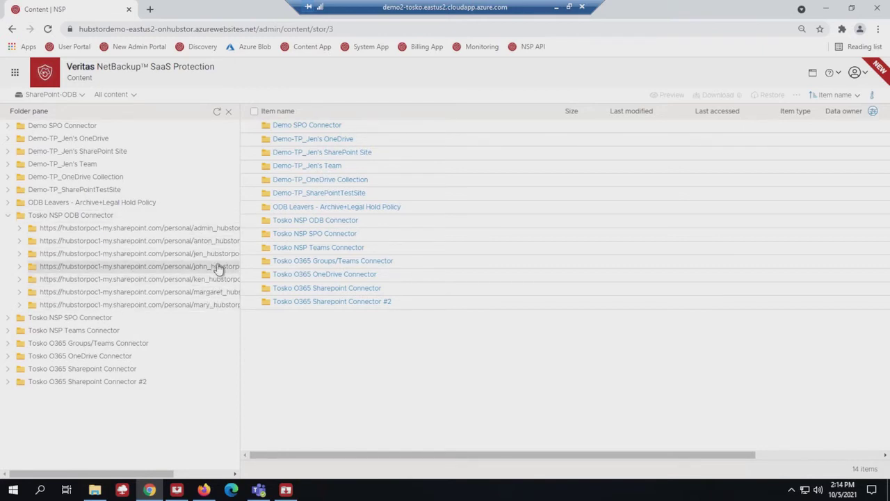
{"action": "mouse_move", "coordinate": [220, 240]}
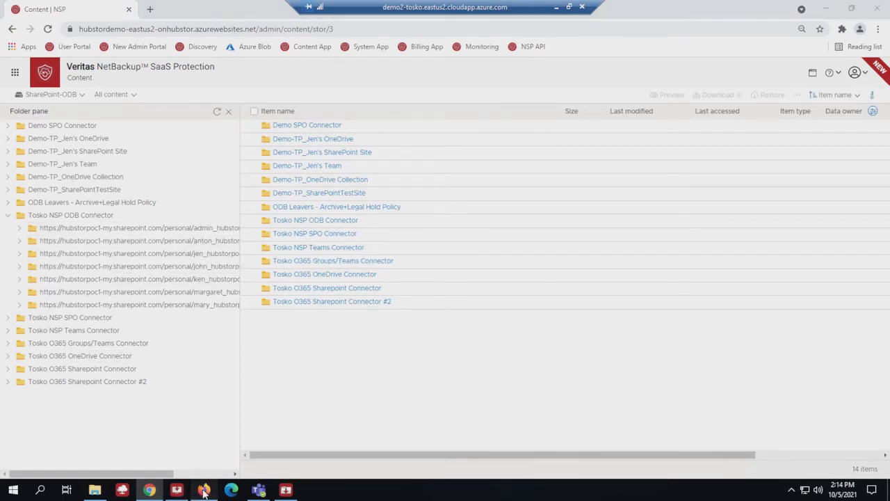
{"action": "left_click", "coordinate": [203, 490]}
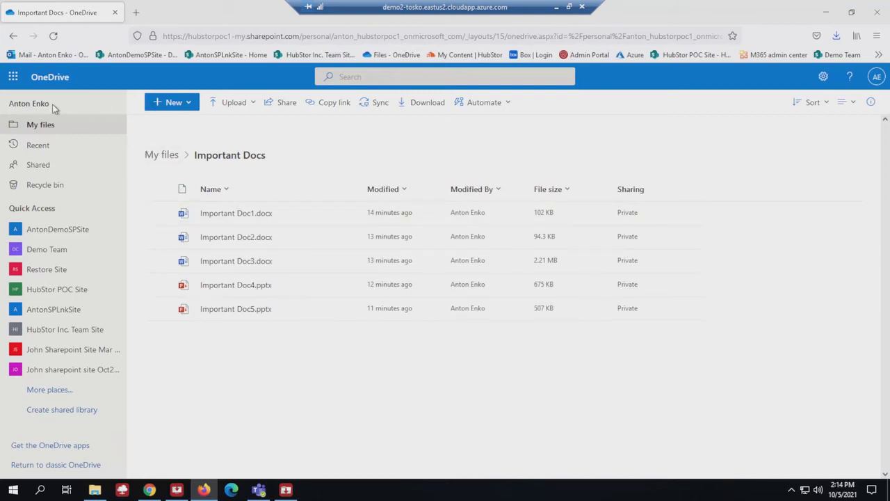
{"action": "mouse_move", "coordinate": [94, 125]}
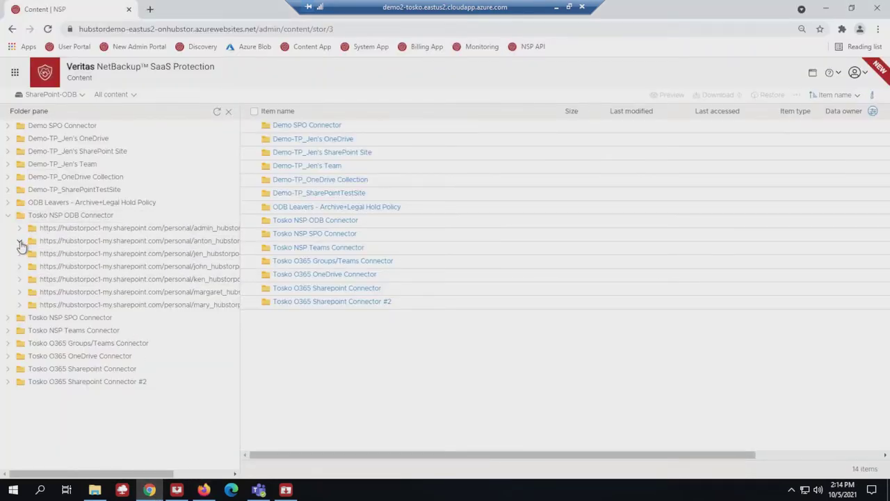
Step: Expand the second user's OneDrive site, filter for 'important' and expand Important Docs
{"action": "left_click", "coordinate": [20, 240]}
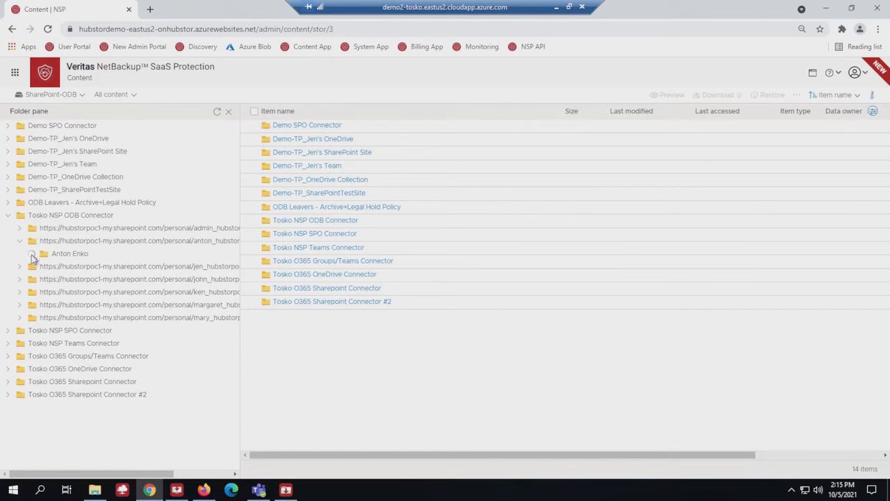
{"action": "left_click", "coordinate": [30, 253]}
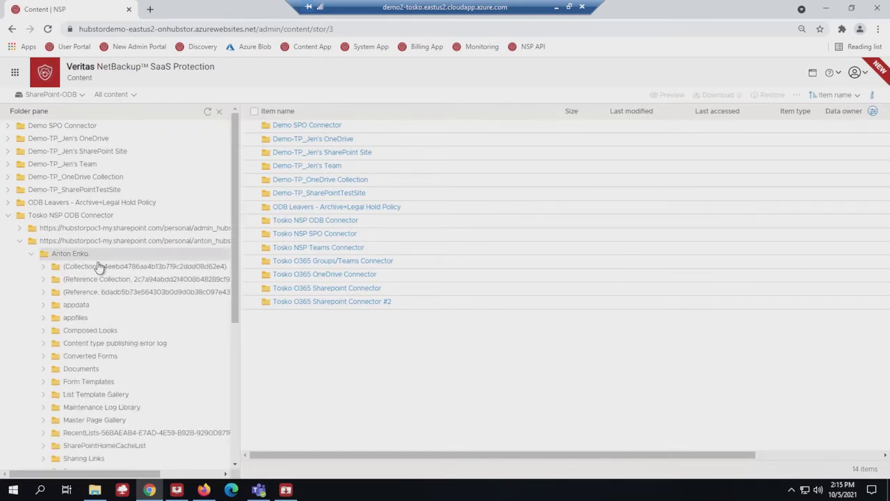
{"action": "mouse_move", "coordinate": [117, 285]}
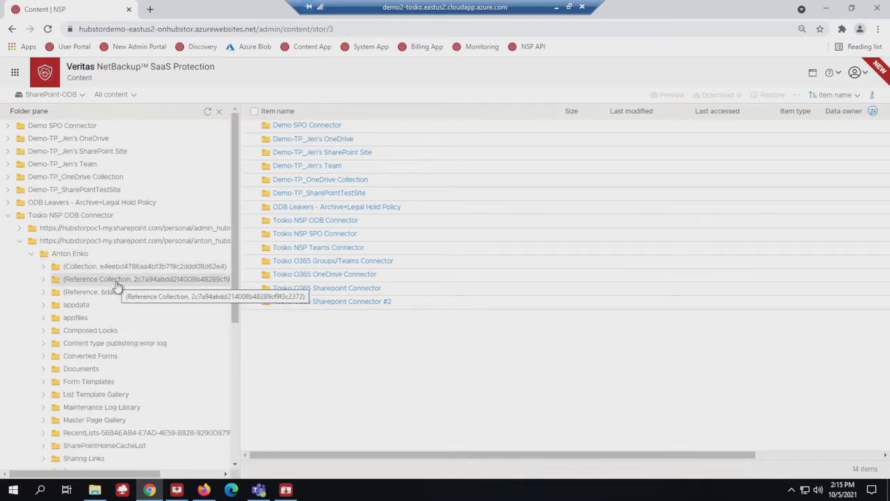
{"action": "mouse_move", "coordinate": [83, 378]}
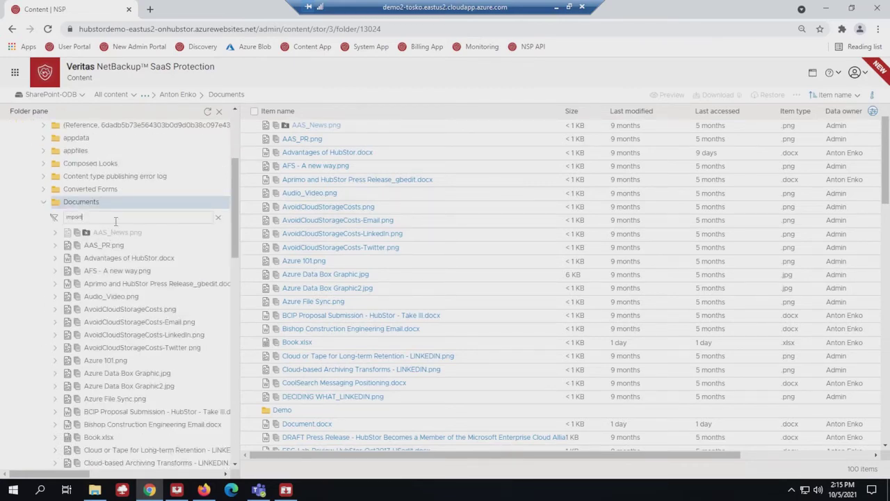
{"action": "type", "text": "important"}
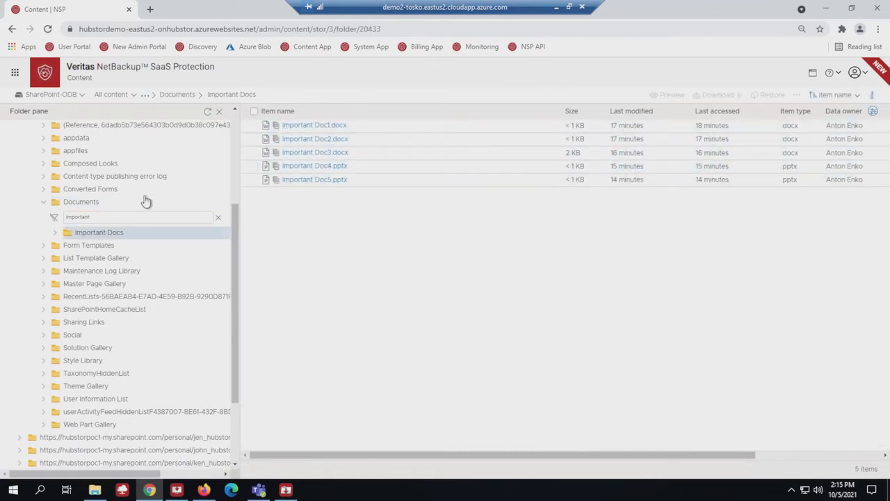
{"action": "left_click", "coordinate": [54, 231]}
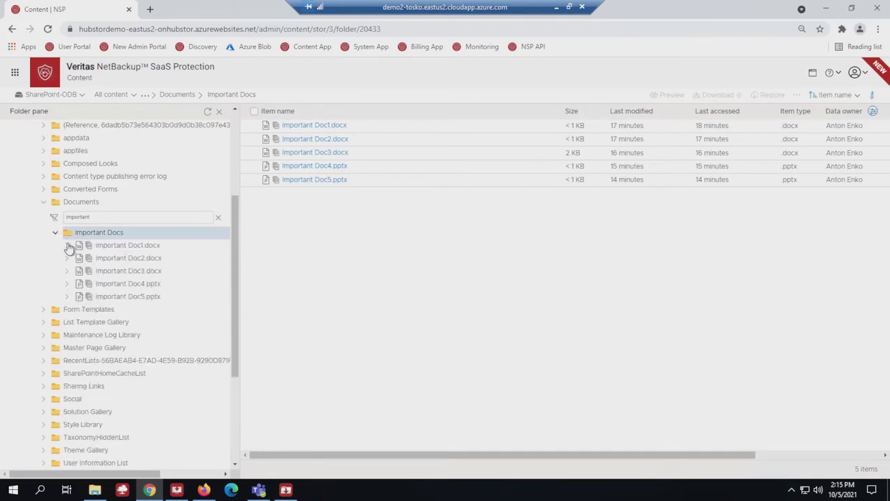
Step: View the two stored versions of Important Doc1.docx, then switch to the live OneDrive folder
{"action": "left_click", "coordinate": [128, 245]}
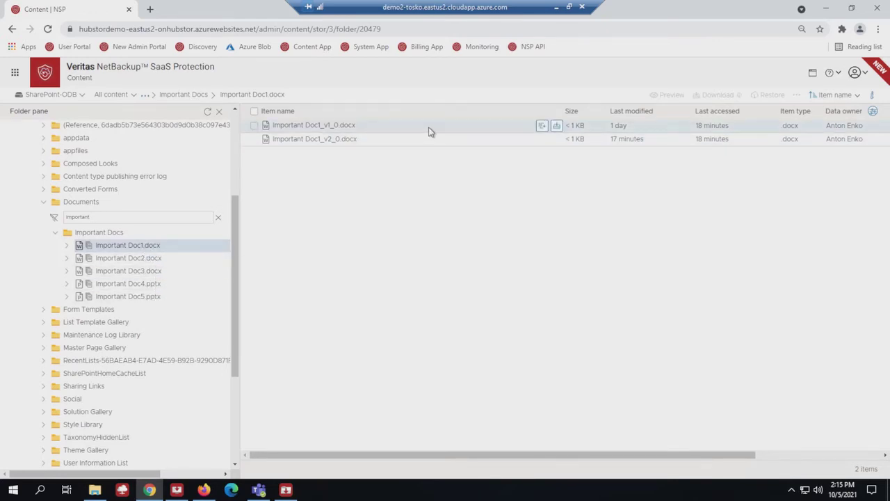
{"action": "mouse_move", "coordinate": [425, 132]}
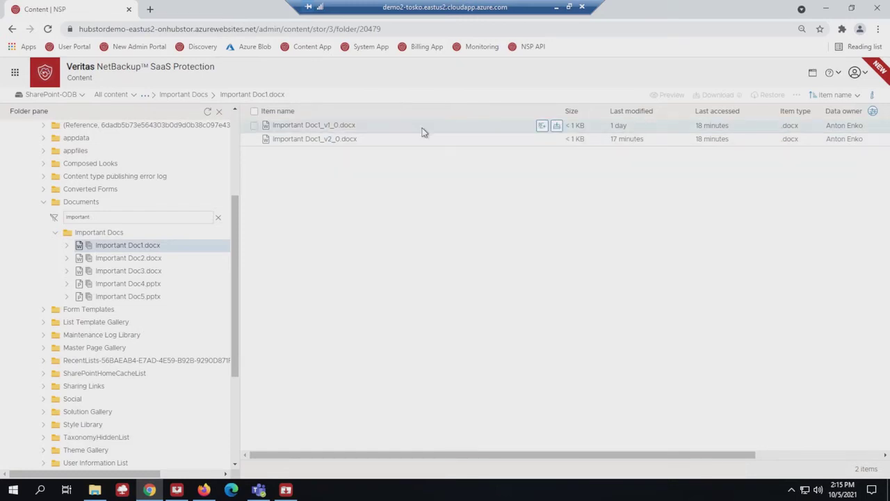
{"action": "mouse_move", "coordinate": [612, 133]}
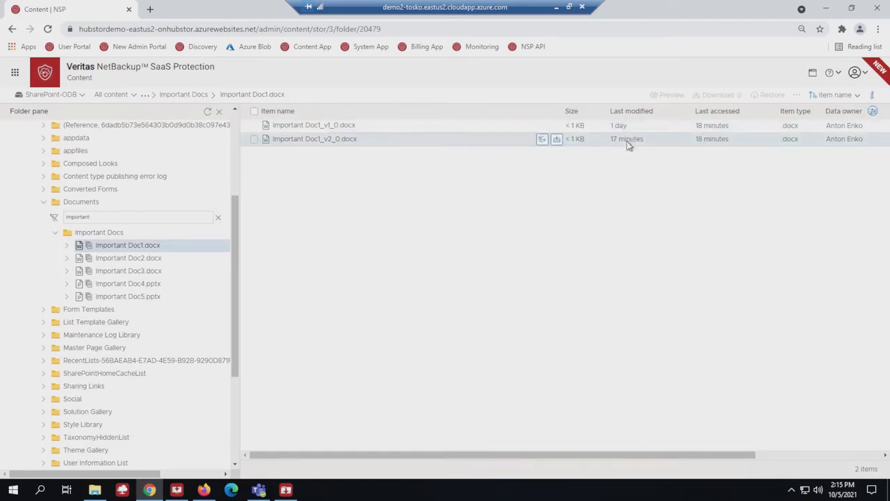
{"action": "mouse_move", "coordinate": [625, 173]}
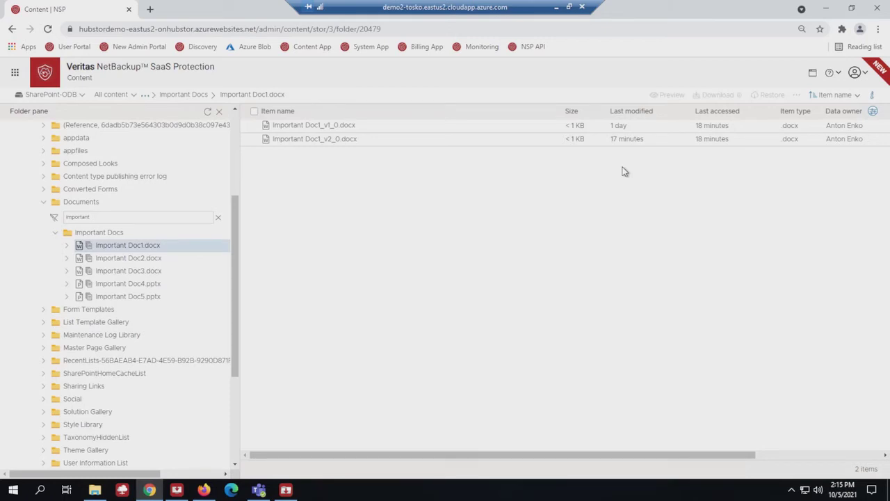
{"action": "mouse_move", "coordinate": [507, 122]}
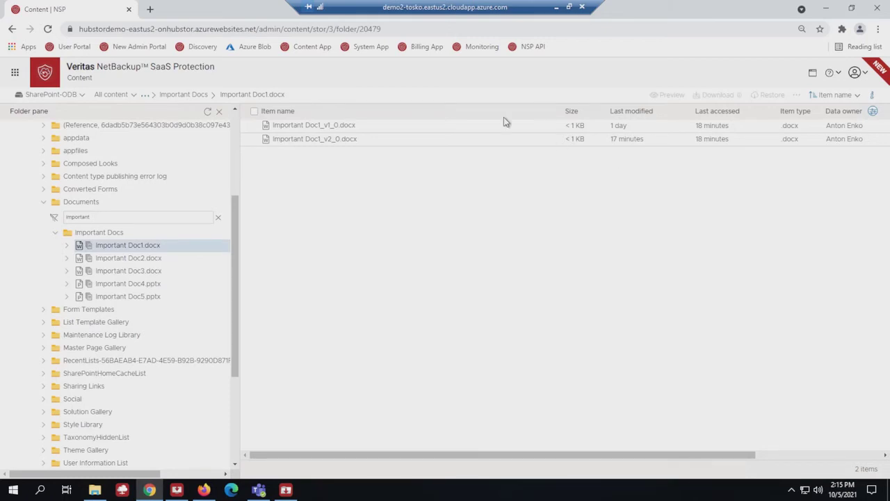
{"action": "left_click", "coordinate": [99, 231]}
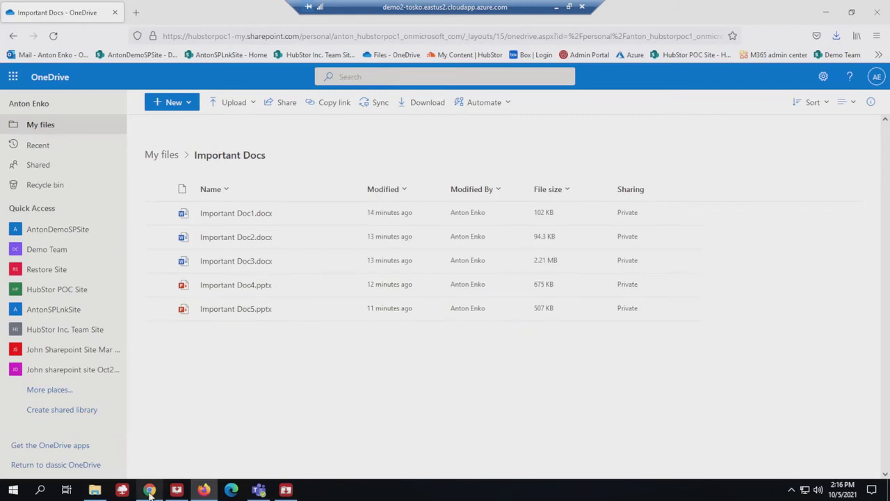
Step: Return from the live Important Docs folder in OneDrive to the backup console
{"action": "left_click", "coordinate": [151, 490]}
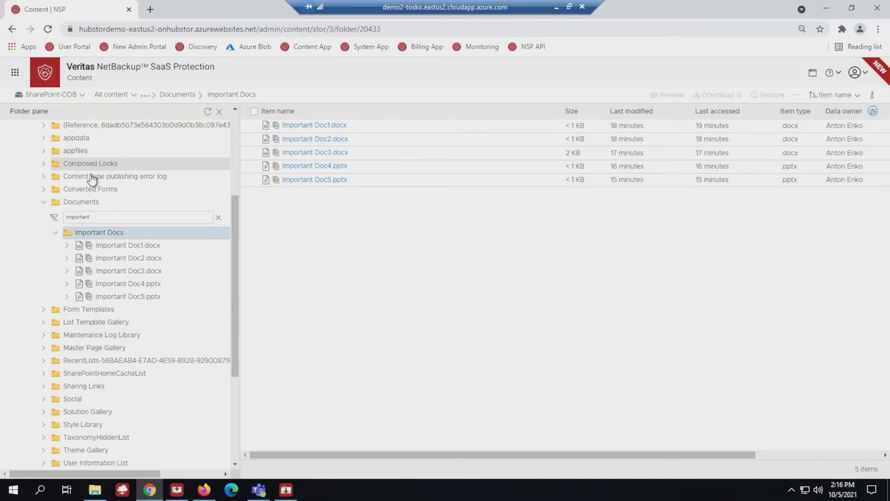
{"action": "mouse_move", "coordinate": [99, 231]}
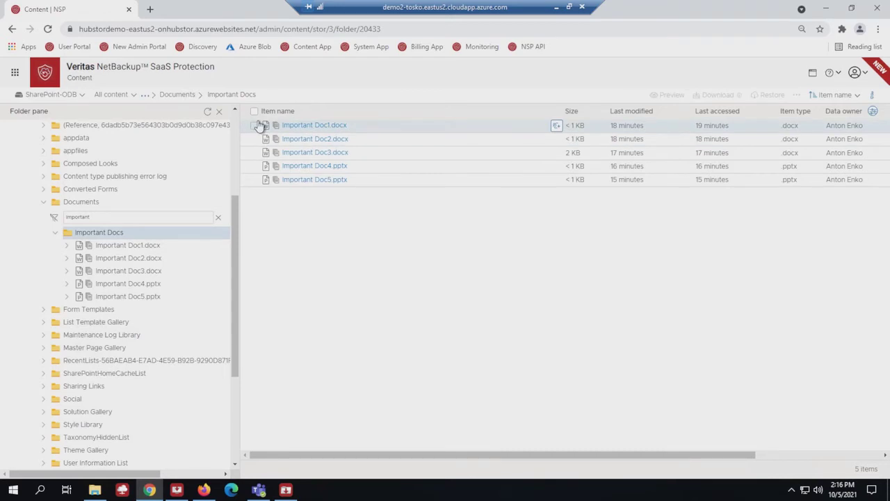
Step: Restore all five Important Docs files with HUBSTORDEMO2TOS - Sharepoint as destination
{"action": "left_click", "coordinate": [254, 112]}
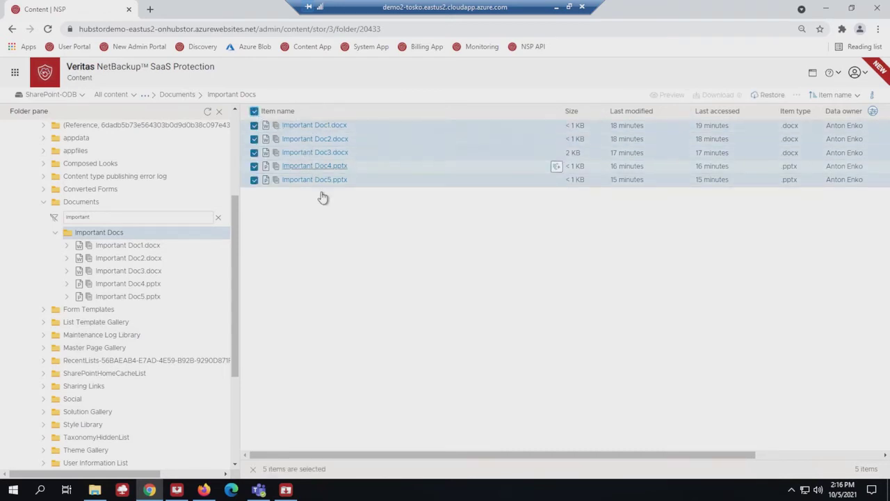
{"action": "mouse_move", "coordinate": [466, 245]}
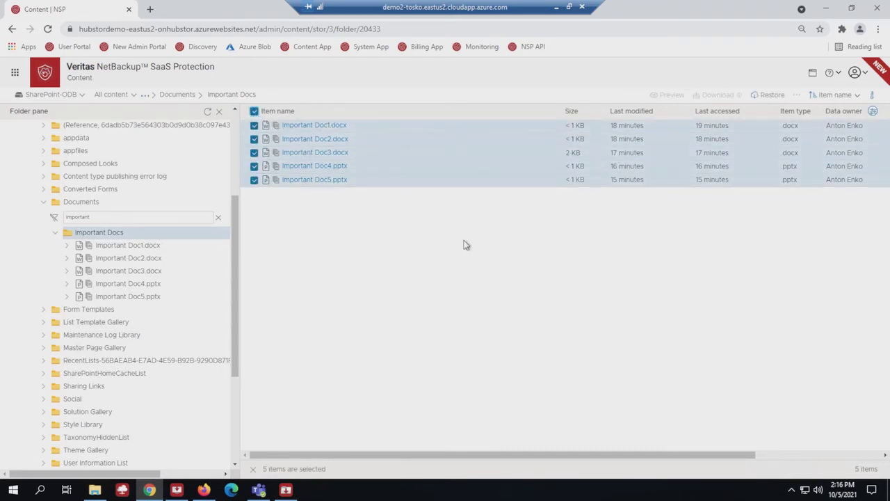
{"action": "mouse_move", "coordinate": [771, 94]}
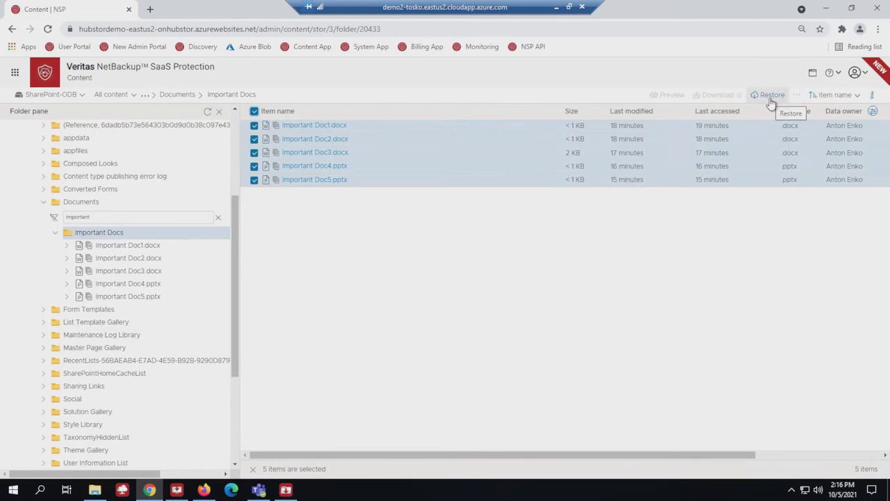
{"action": "left_click", "coordinate": [771, 95]}
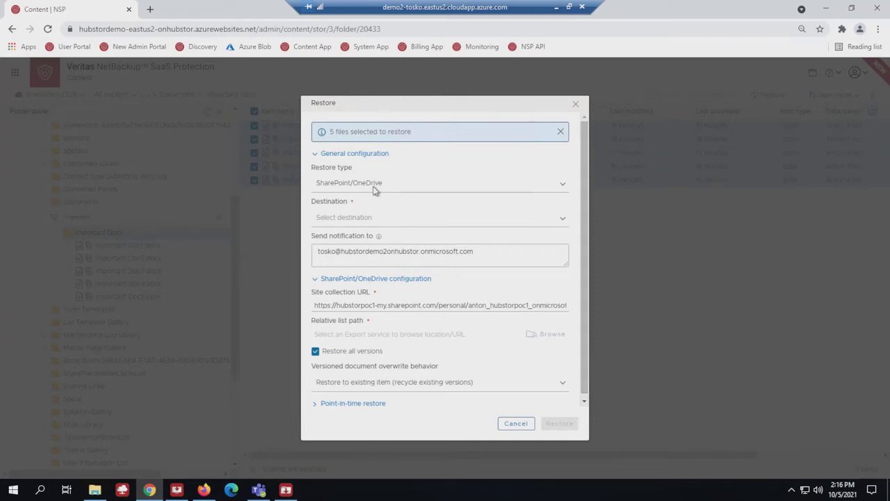
{"action": "mouse_move", "coordinate": [384, 188]}
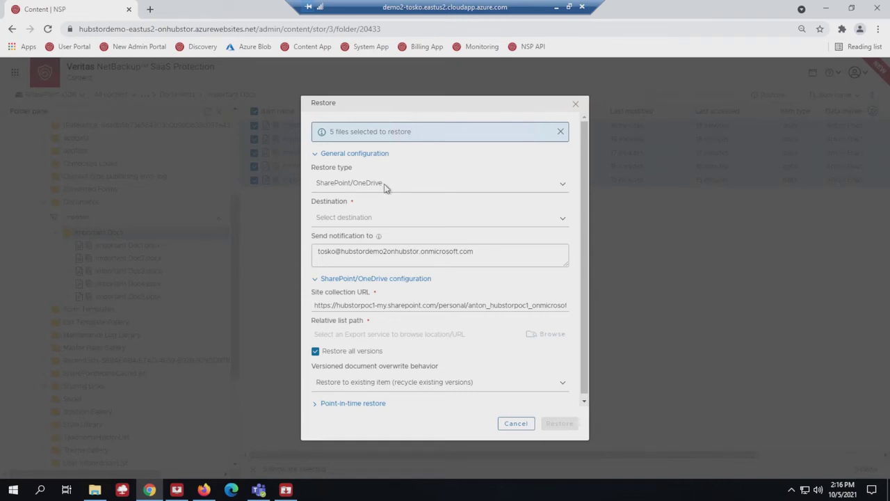
{"action": "mouse_move", "coordinate": [417, 225]}
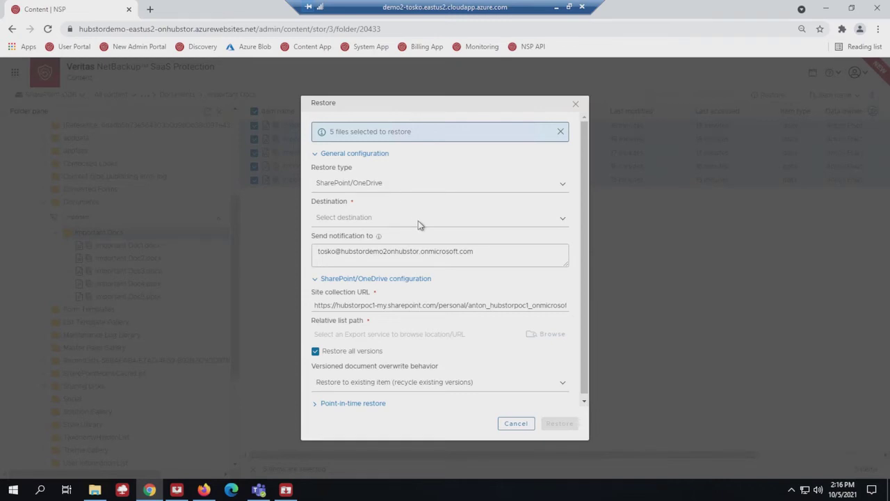
{"action": "left_click", "coordinate": [440, 217]}
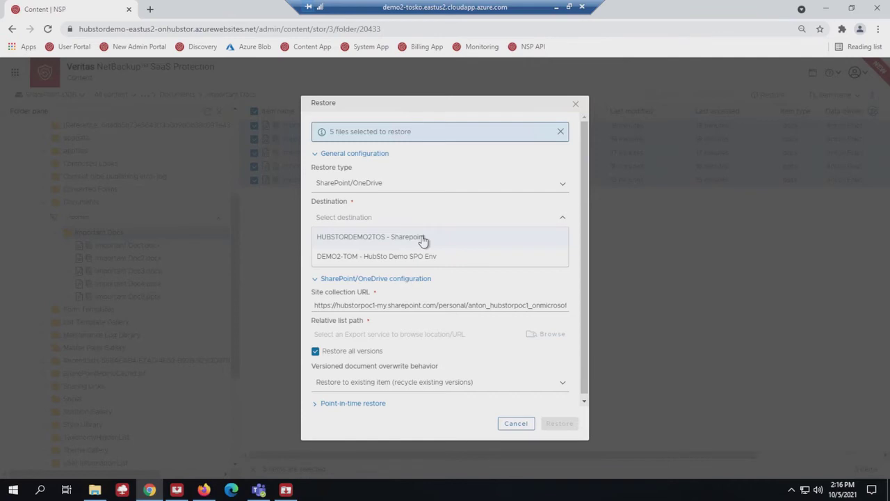
{"action": "left_click", "coordinate": [370, 237]}
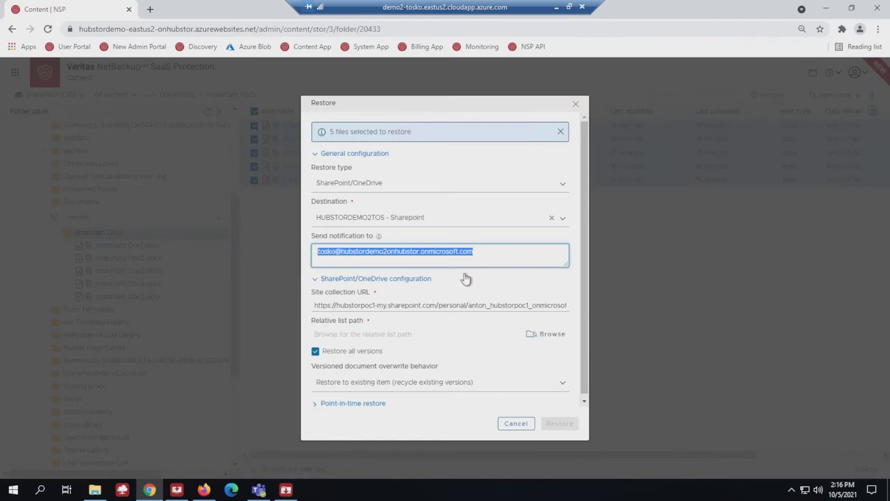
{"action": "mouse_move", "coordinate": [415, 305]}
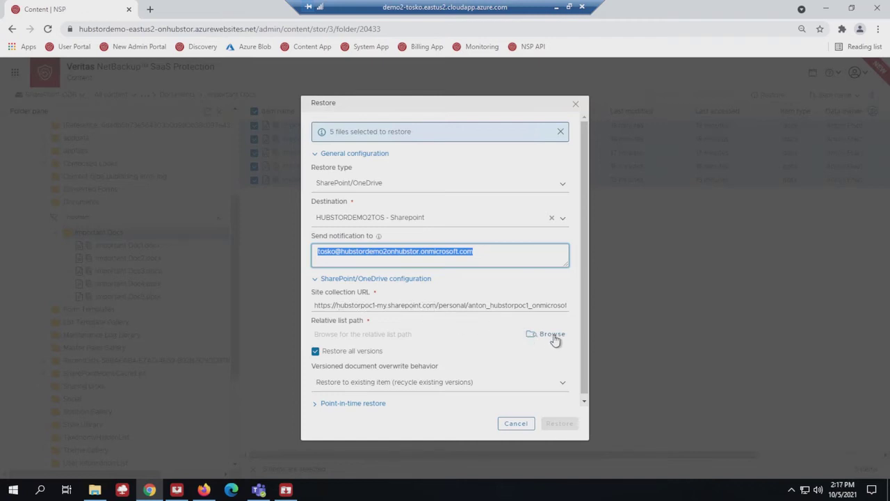
Step: Browse the relative list path to Documents/Important Docs
{"action": "left_click", "coordinate": [553, 334]}
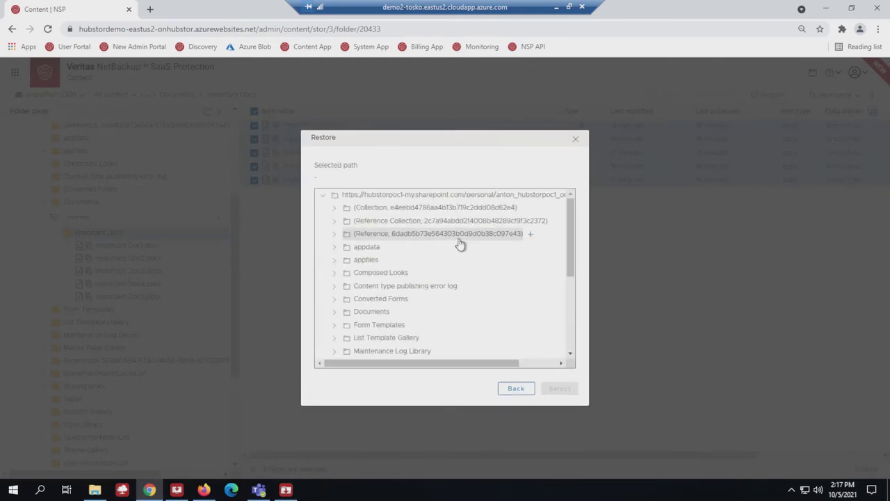
{"action": "mouse_move", "coordinate": [368, 311]}
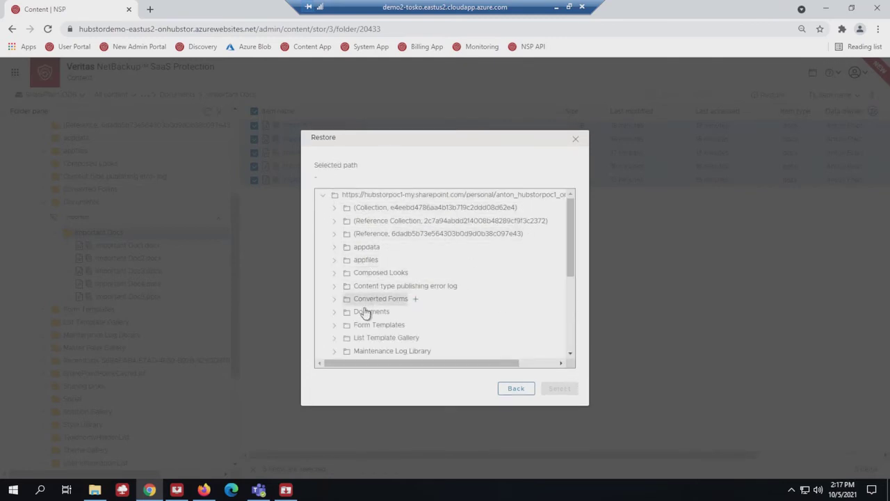
{"action": "left_click", "coordinate": [370, 311]}
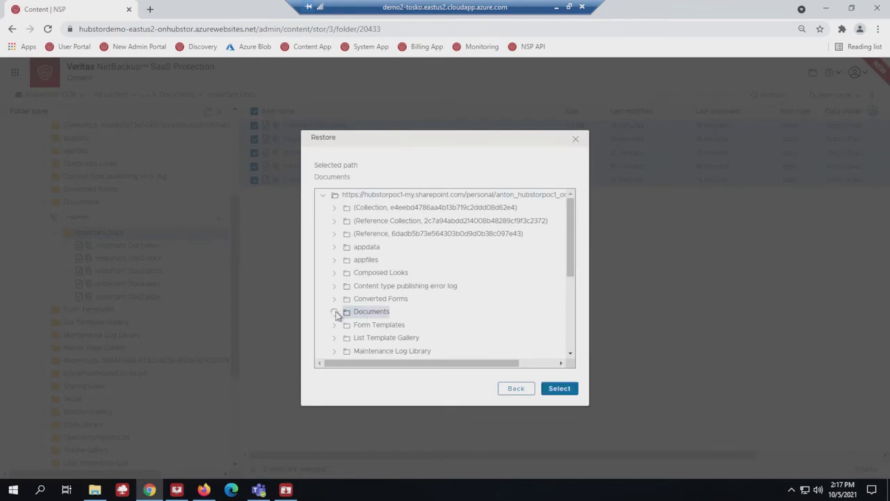
{"action": "left_click", "coordinate": [334, 312]}
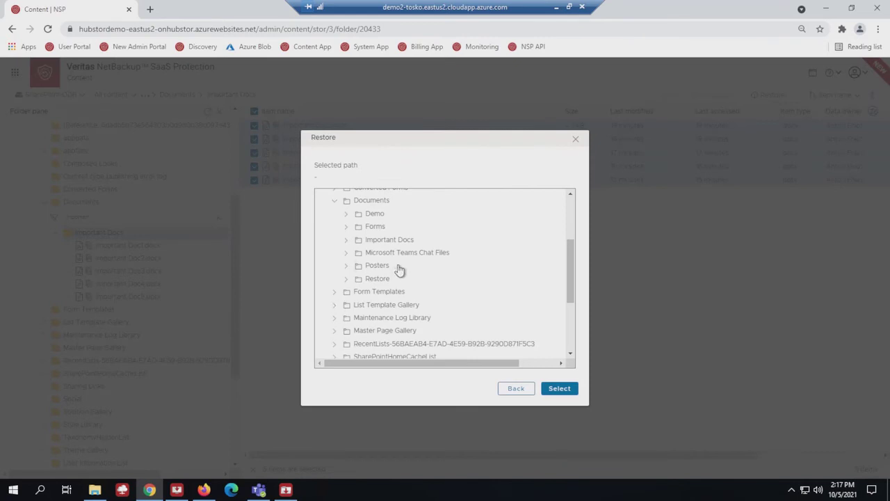
{"action": "mouse_move", "coordinate": [389, 239]}
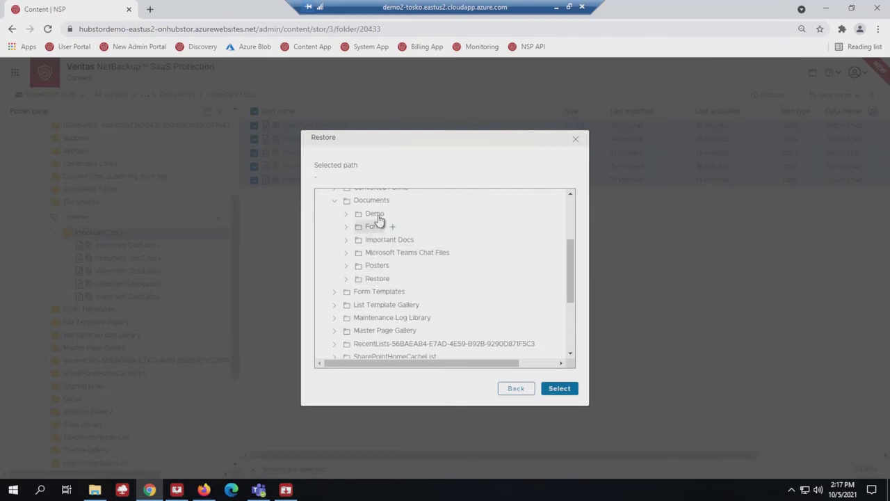
{"action": "mouse_move", "coordinate": [390, 239]}
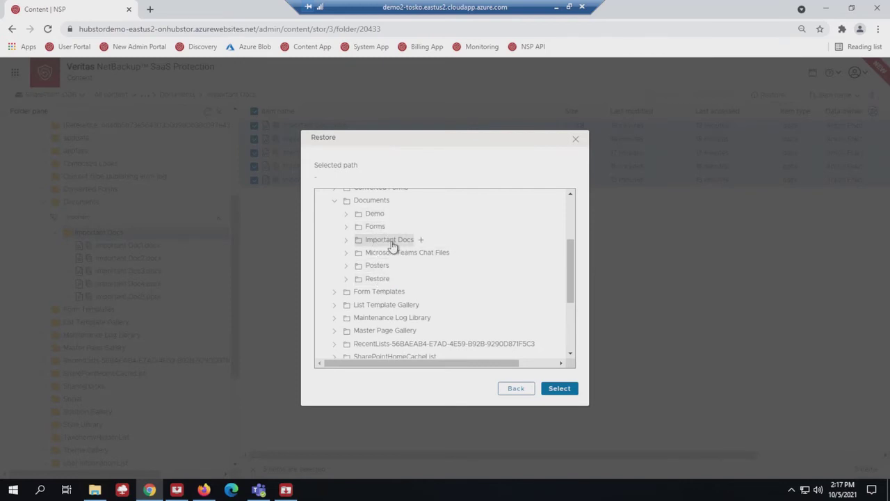
{"action": "left_click", "coordinate": [389, 239]}
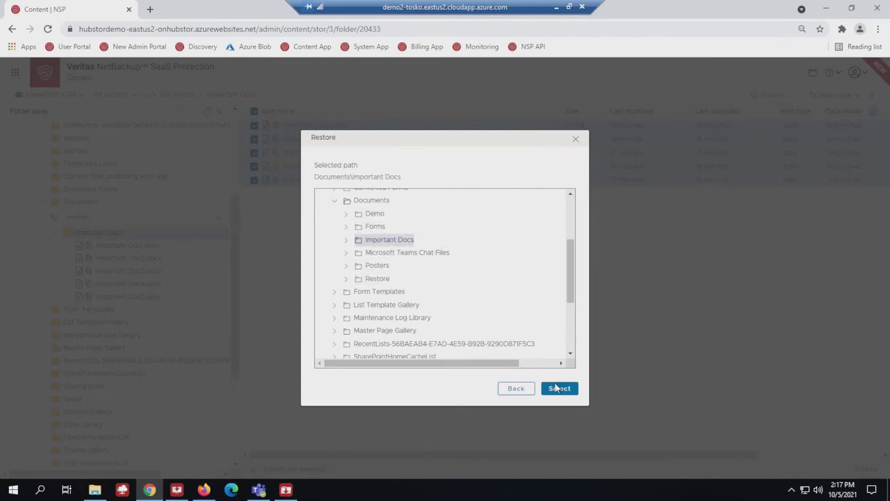
Step: Confirm the folder, disable Restore all versions, enable Force overwrite and choose Point-in-time restore
{"action": "left_click", "coordinate": [559, 388]}
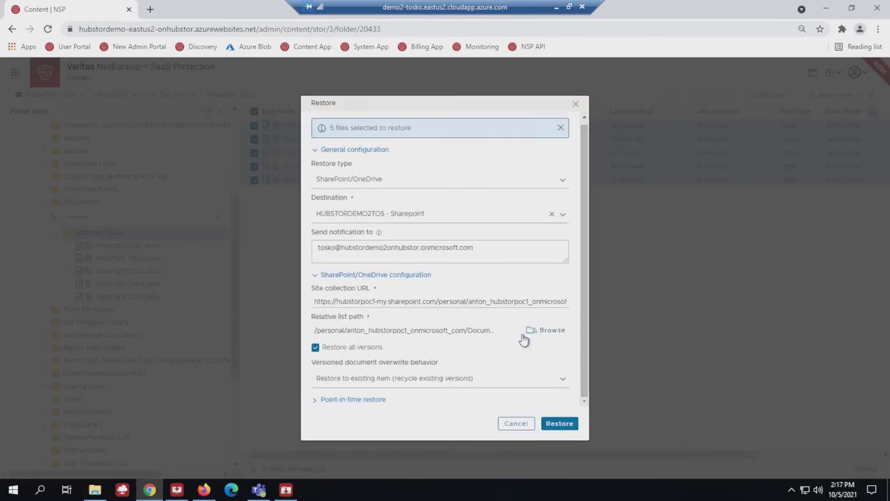
{"action": "mouse_move", "coordinate": [431, 348]}
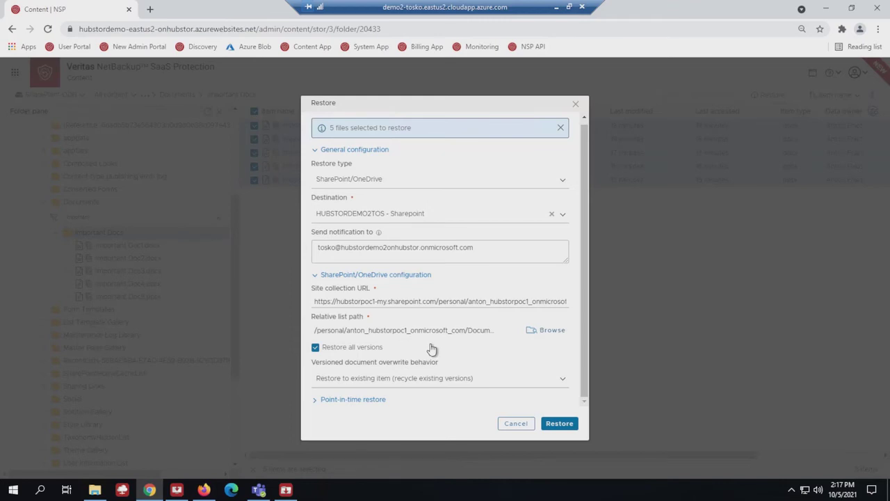
{"action": "left_click", "coordinate": [316, 346]}
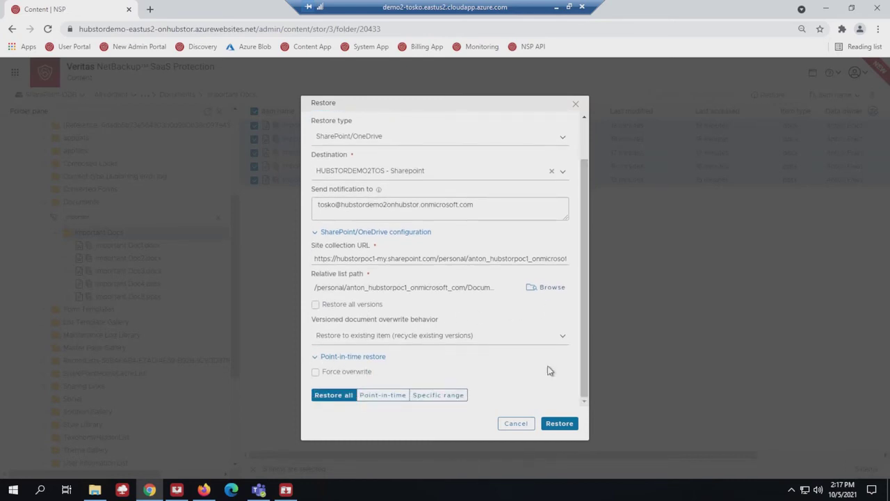
{"action": "mouse_move", "coordinate": [532, 376]}
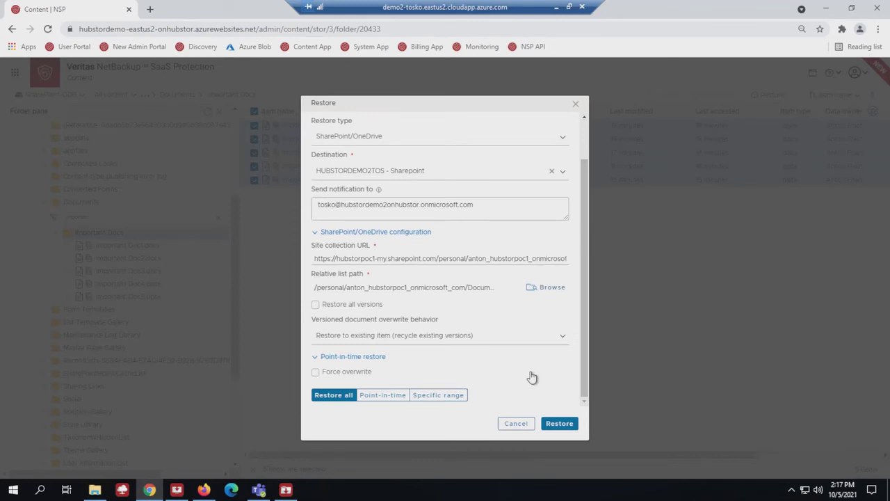
{"action": "mouse_move", "coordinate": [375, 364]}
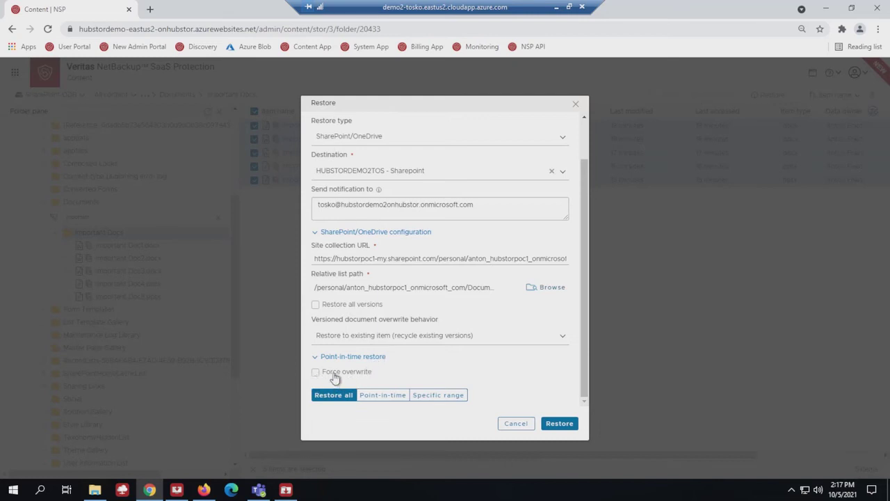
{"action": "left_click", "coordinate": [315, 371]}
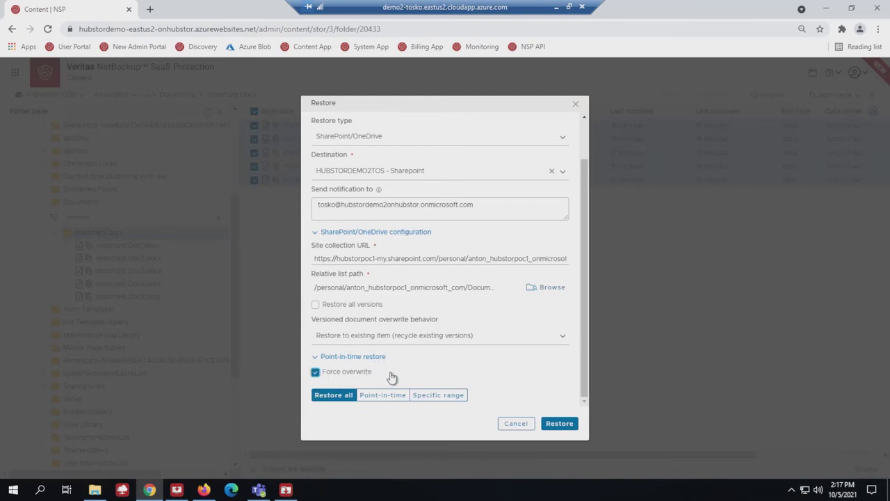
{"action": "mouse_move", "coordinate": [407, 369]}
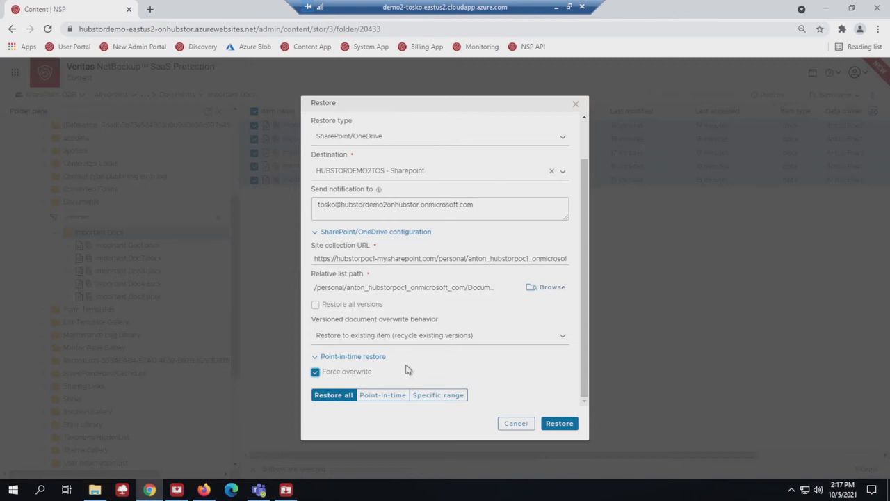
{"action": "left_click", "coordinate": [382, 395]}
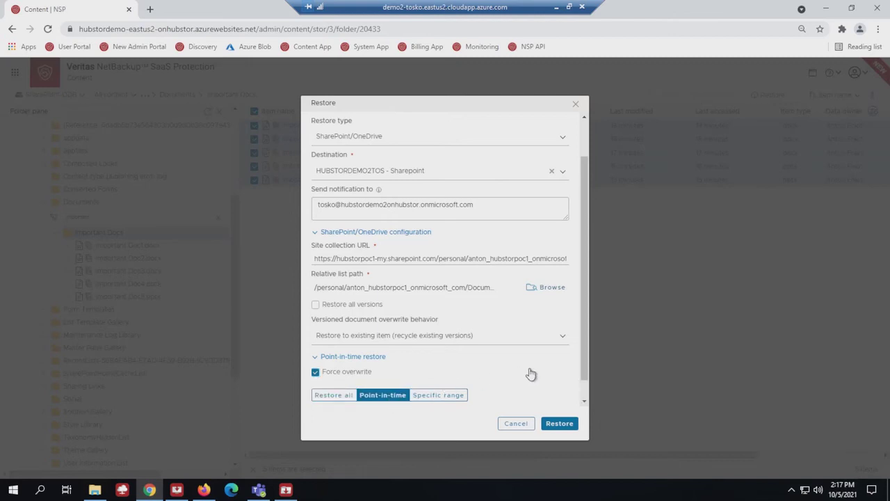
{"action": "scroll", "scroll_direction": "down", "scroll_amount": 3}
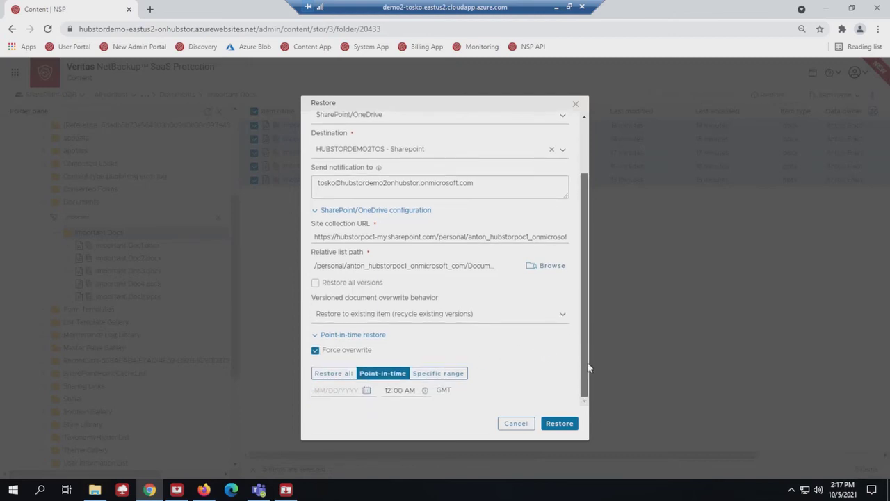
Step: Set the point-in-time date to October 4, 2021 and submit the restore job
{"action": "left_click", "coordinate": [368, 389]}
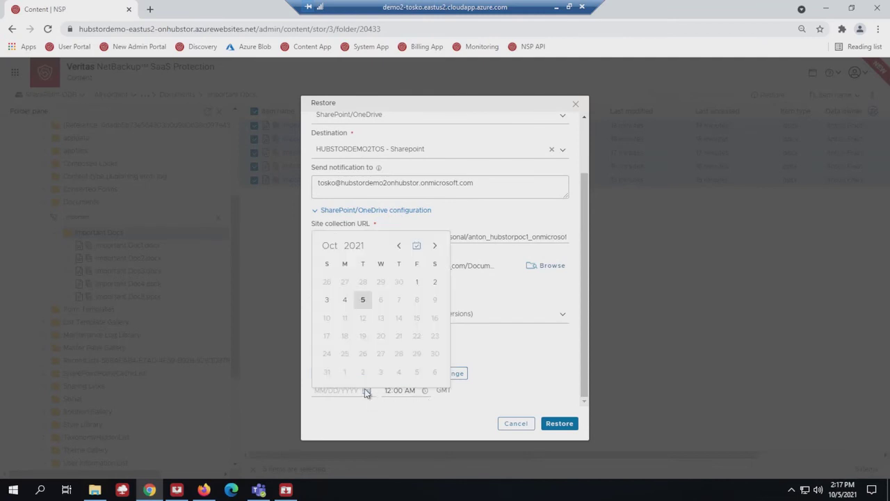
{"action": "mouse_move", "coordinate": [323, 311]}
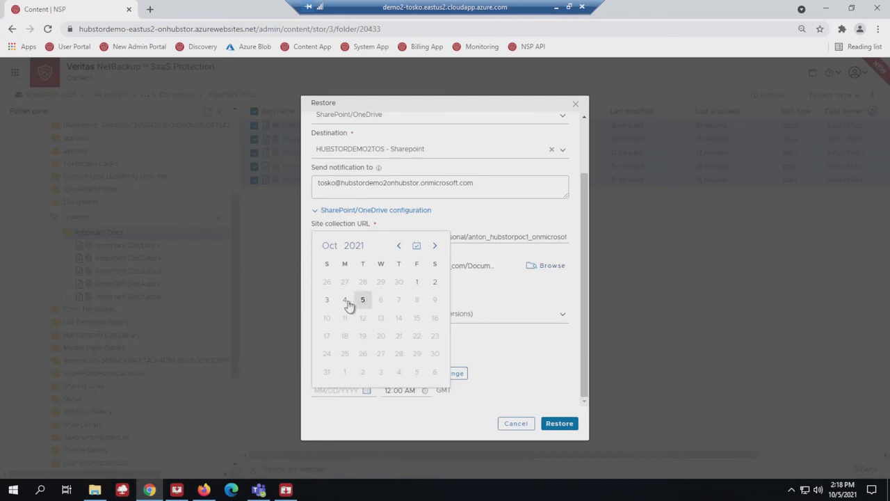
{"action": "left_click", "coordinate": [345, 299]}
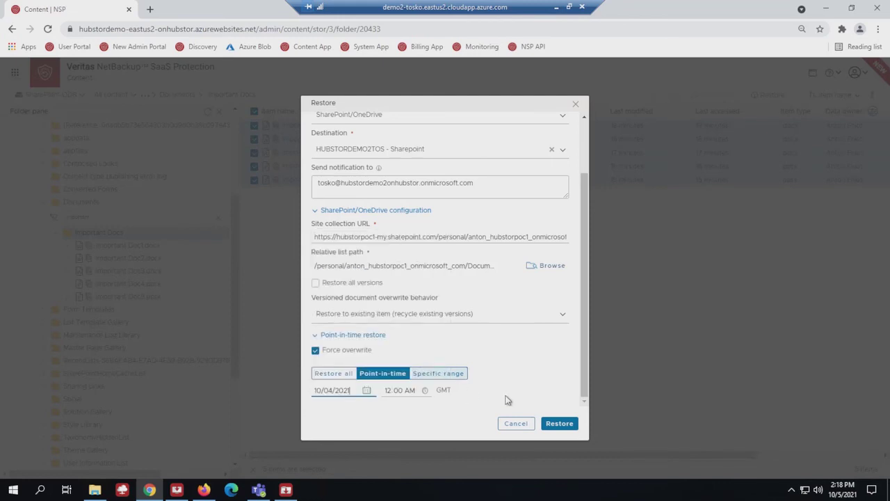
{"action": "left_click", "coordinate": [559, 423]}
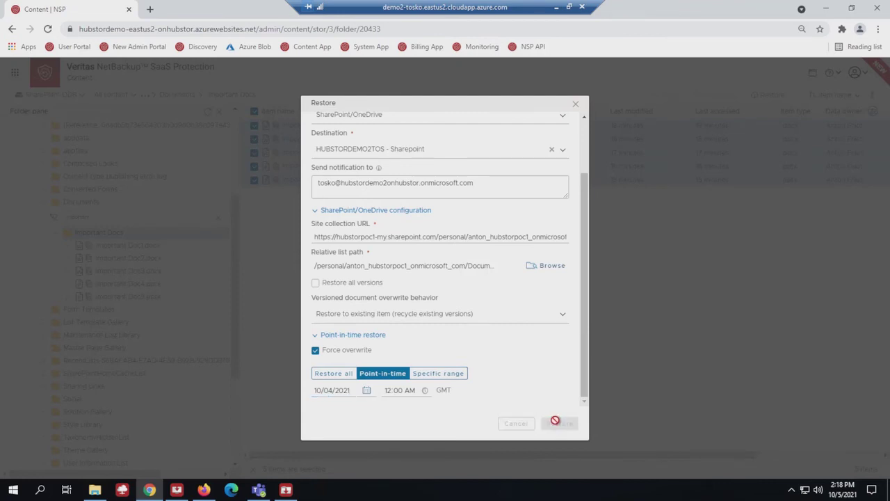
{"action": "left_click", "coordinate": [559, 422]}
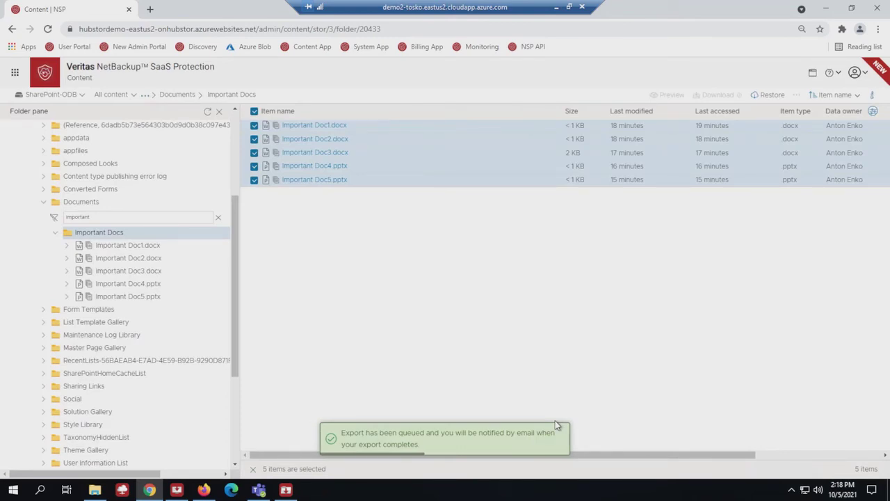
{"action": "mouse_move", "coordinate": [445, 348]}
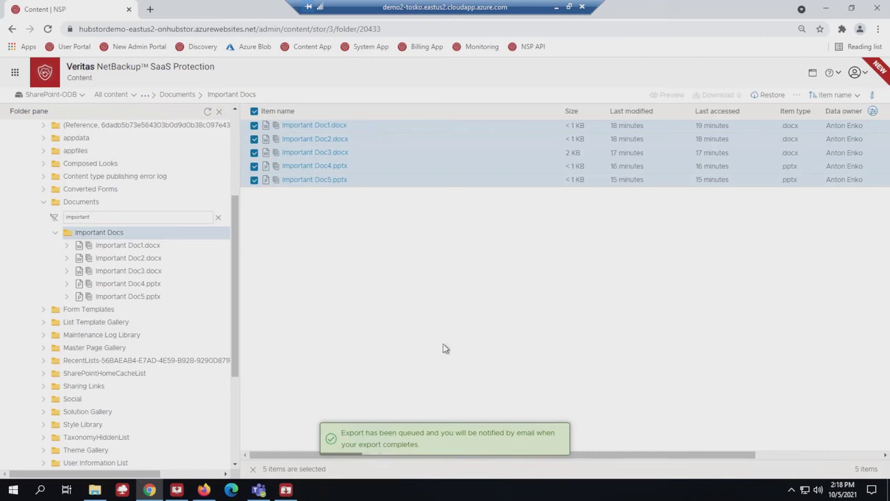
Step: Refresh the OneDrive Important Docs folder to show the five files with Sunday's restored versions
{"action": "left_click", "coordinate": [203, 490]}
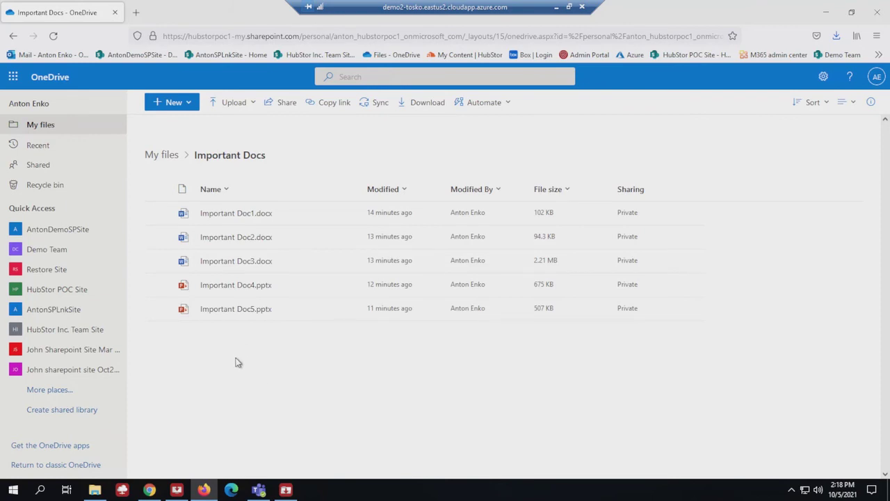
{"action": "mouse_move", "coordinate": [263, 387]}
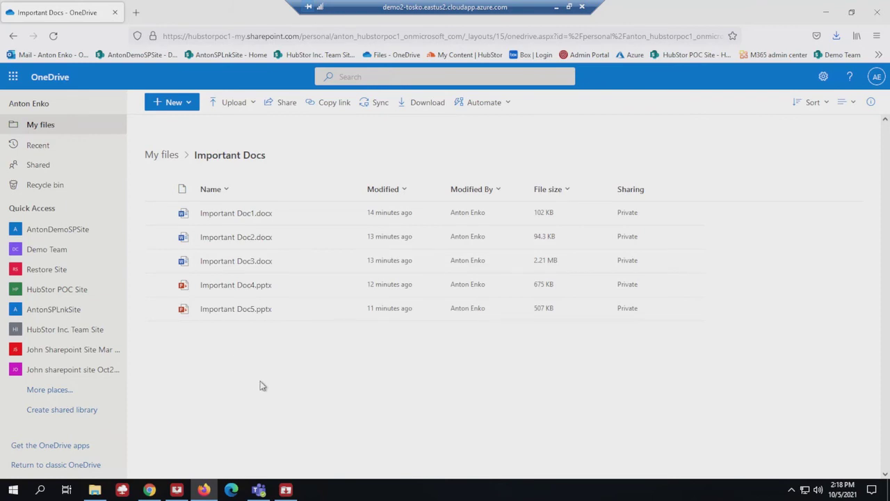
{"action": "mouse_move", "coordinate": [253, 384]}
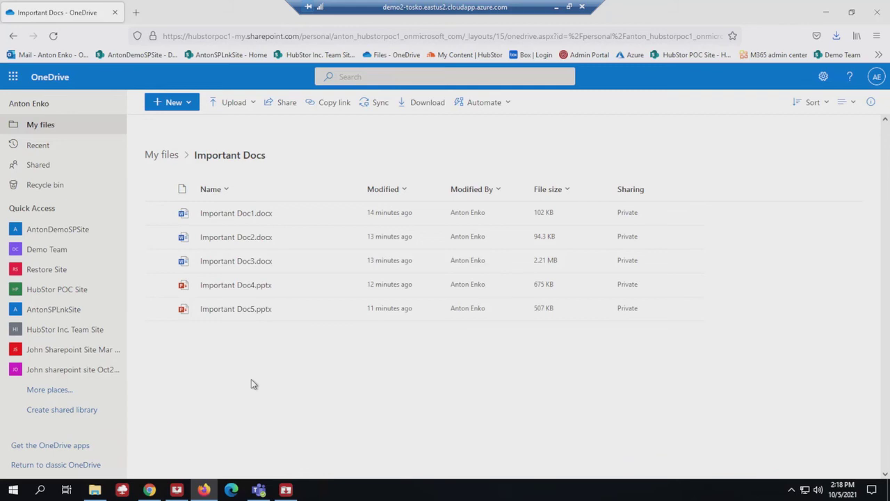
{"action": "mouse_move", "coordinate": [243, 370]}
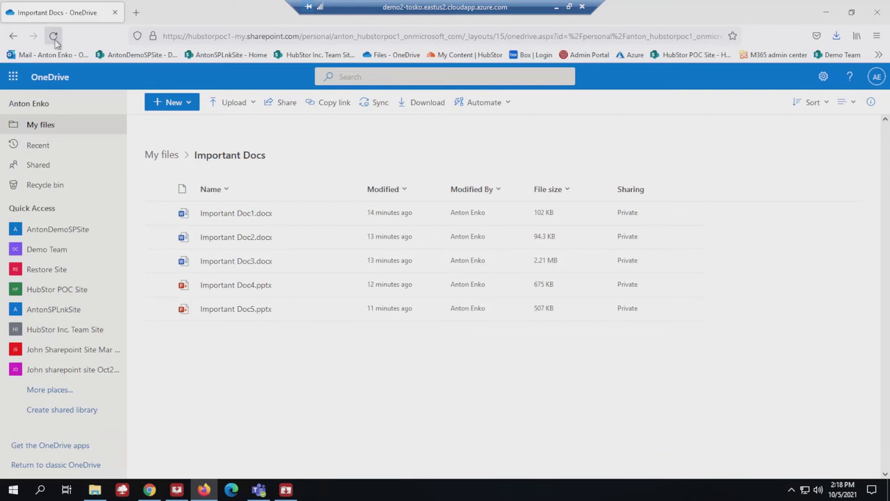
{"action": "left_click", "coordinate": [53, 36]}
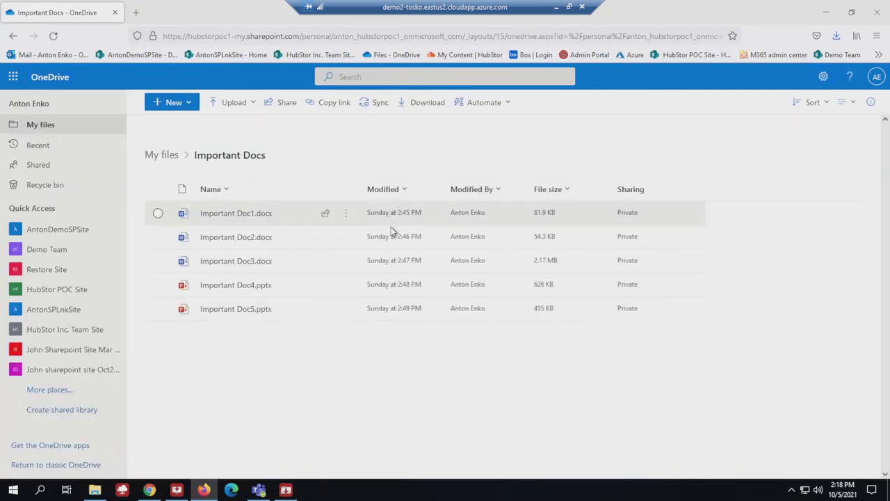
{"action": "mouse_move", "coordinate": [389, 260]}
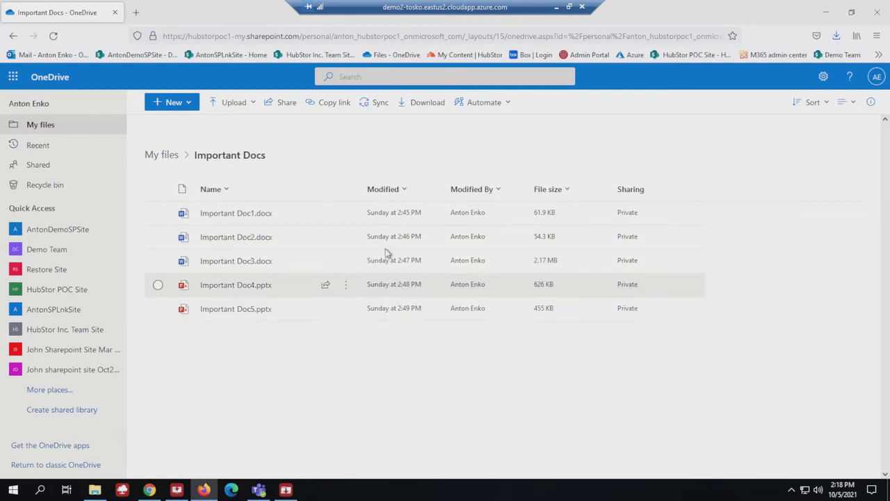
{"action": "mouse_move", "coordinate": [400, 239]}
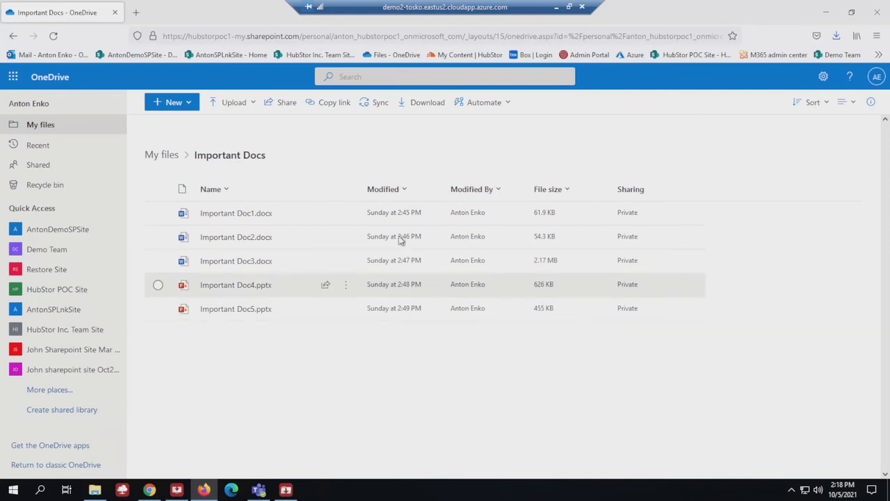
{"action": "mouse_move", "coordinate": [383, 211]}
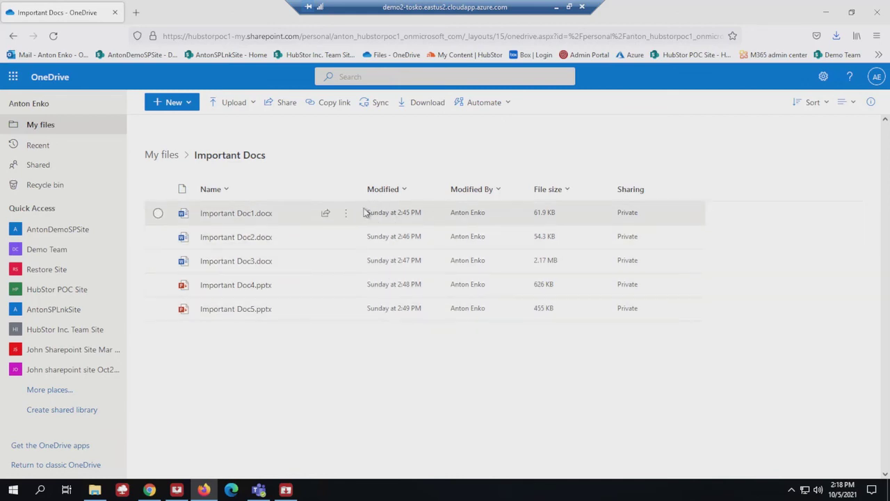
{"action": "mouse_move", "coordinate": [396, 217]}
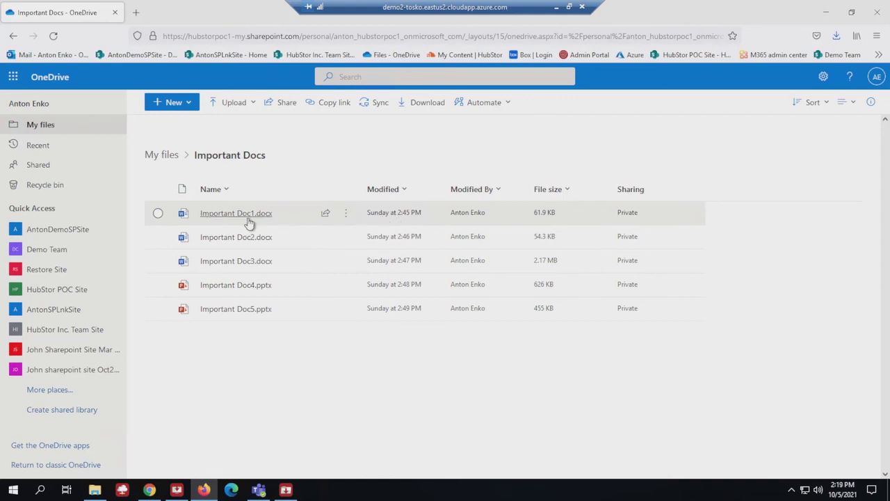
Step: Check restored Important Doc2 as a clean research-paper template, then the Important Doc5 presentation
{"action": "left_click", "coordinate": [237, 213]}
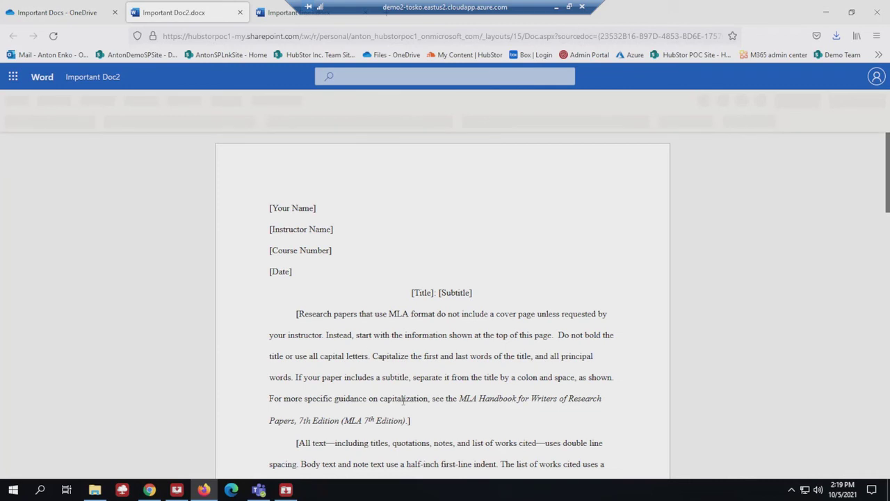
{"action": "left_click", "coordinate": [58, 13]}
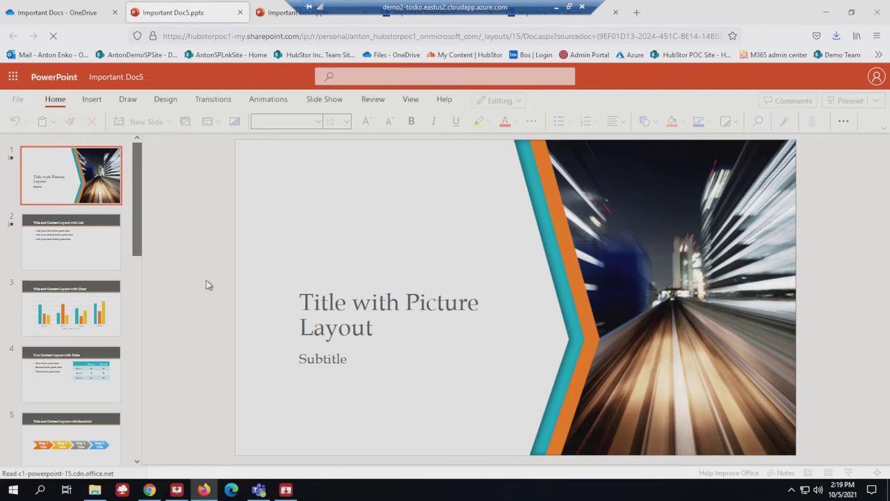
Step: Switch to the OneDrive Important Docs tab showing the five restored files modified Sunday
{"action": "left_click", "coordinate": [56, 12]}
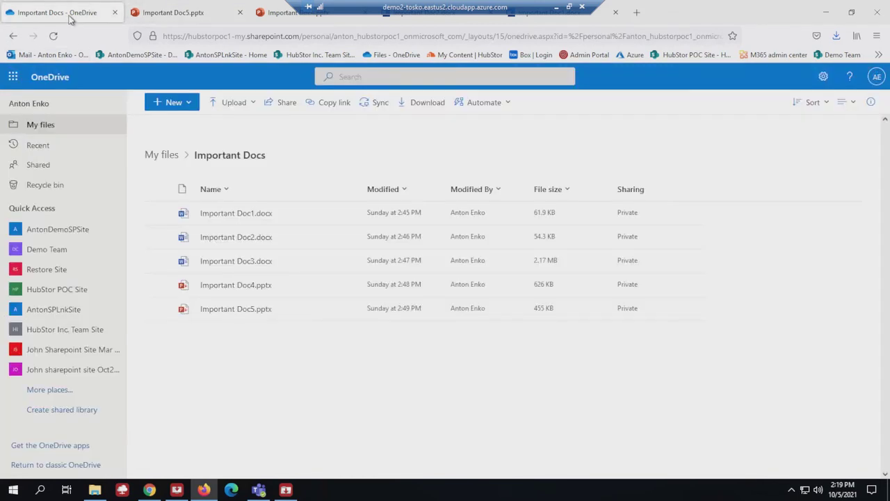
{"action": "mouse_move", "coordinate": [250, 330]}
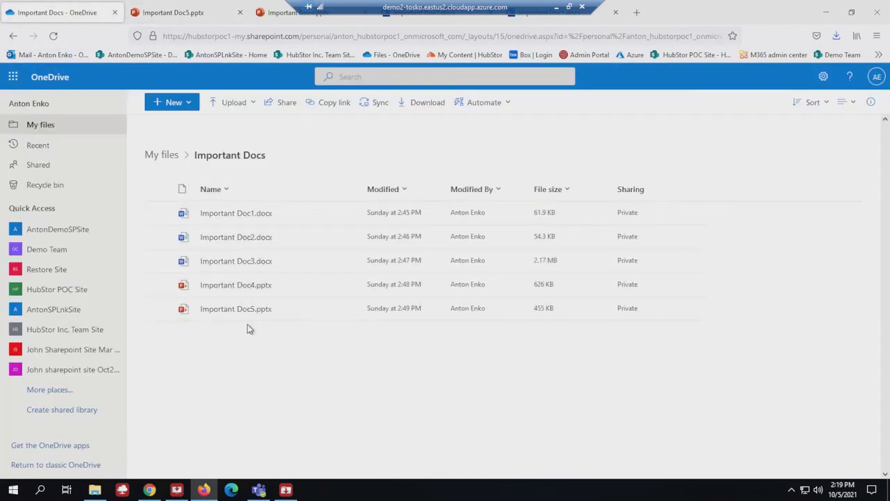
{"action": "mouse_move", "coordinate": [267, 348]}
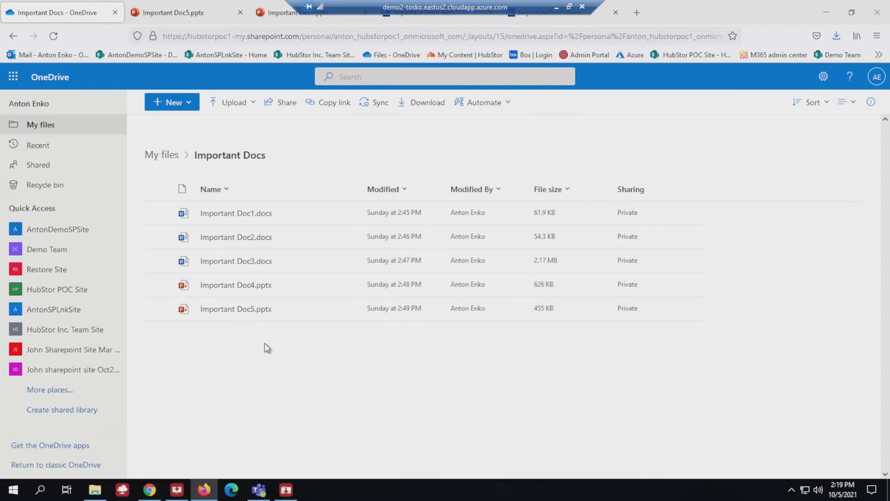